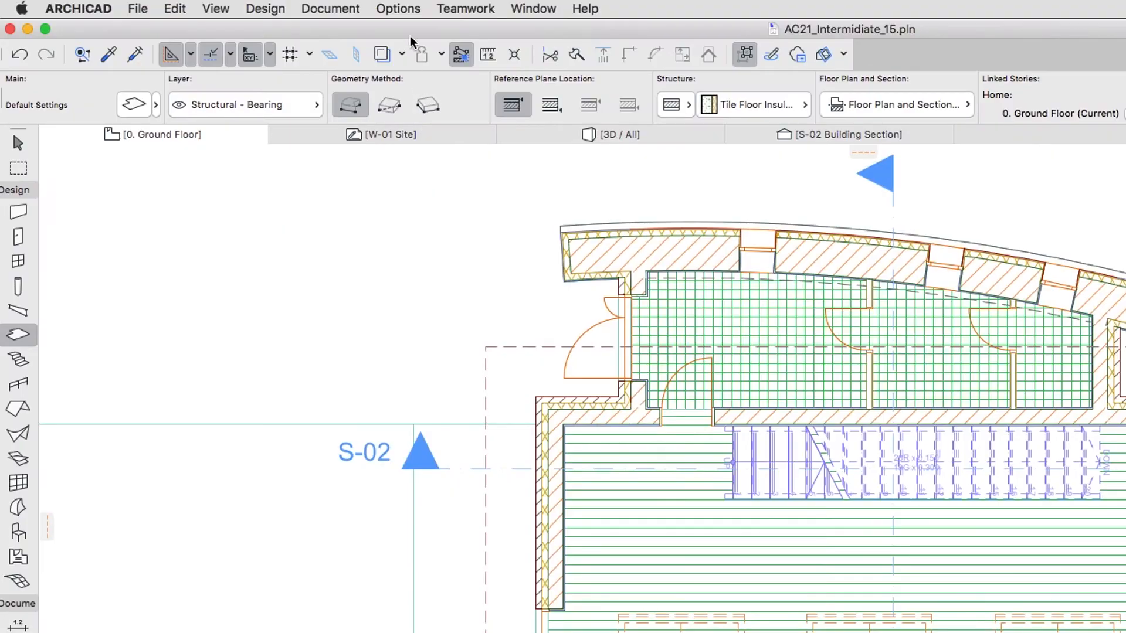
Bring up the Options menu to reach the project's zone preferences
{"action": "left_click", "coordinate": [399, 8]}
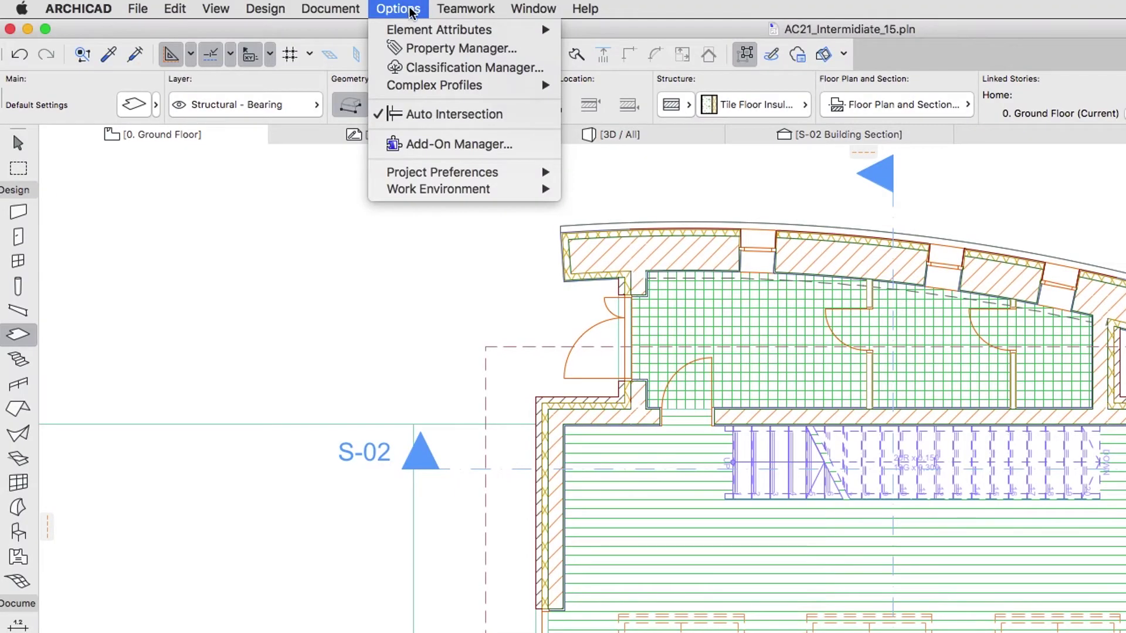
{"action": "mouse_move", "coordinate": [439, 171]}
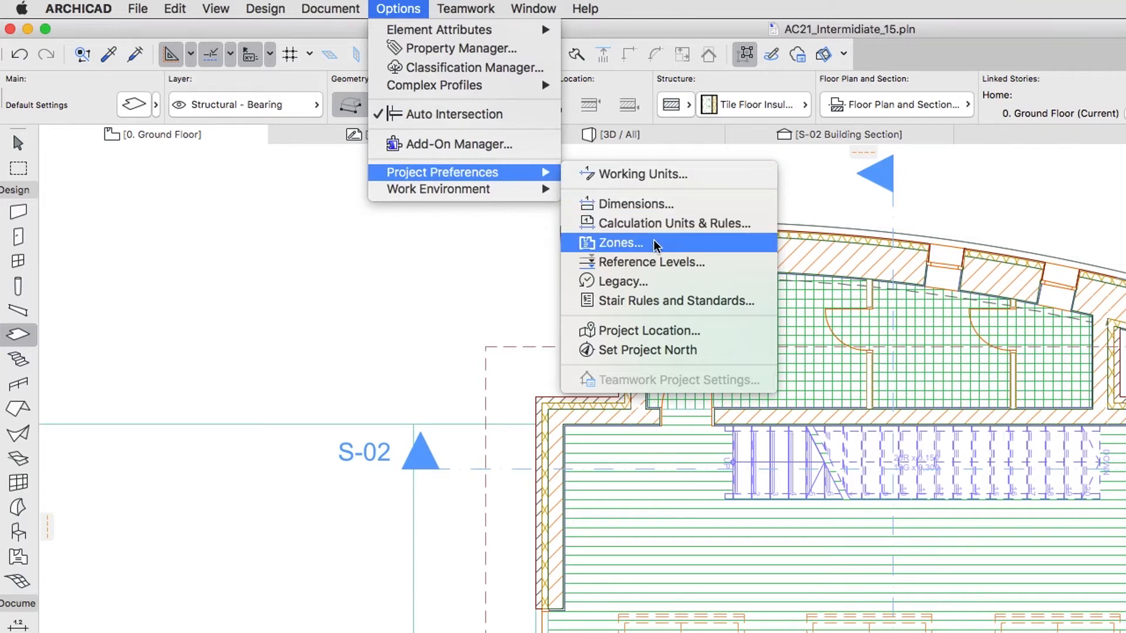
Review the zone project preferences and accept them unchanged
{"action": "left_click", "coordinate": [620, 243]}
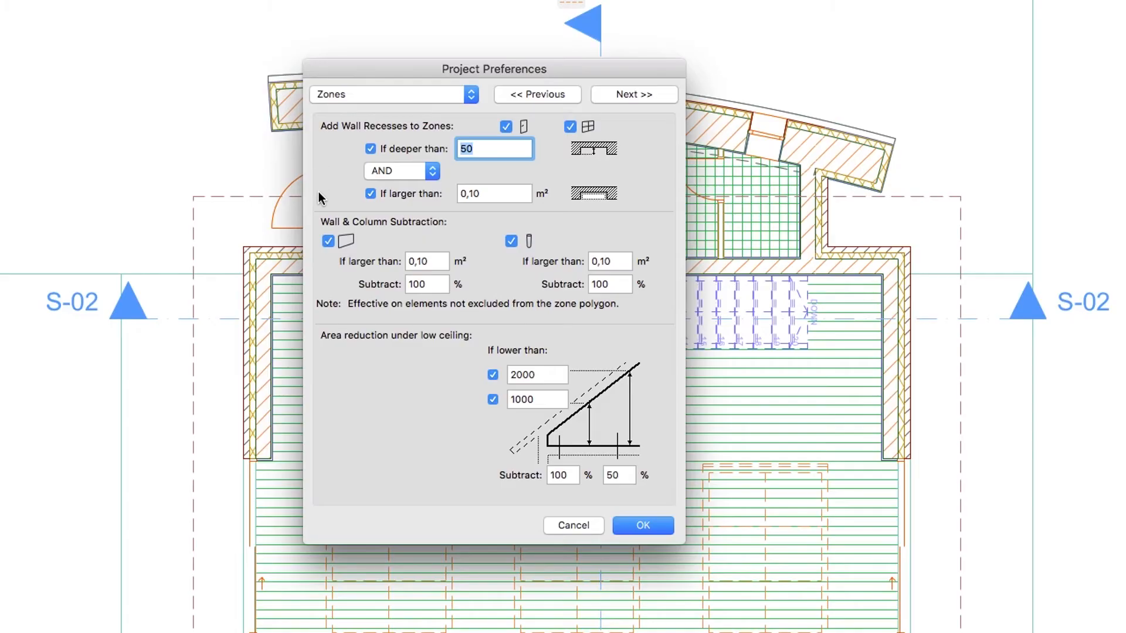
{"action": "mouse_move", "coordinate": [584, 345]}
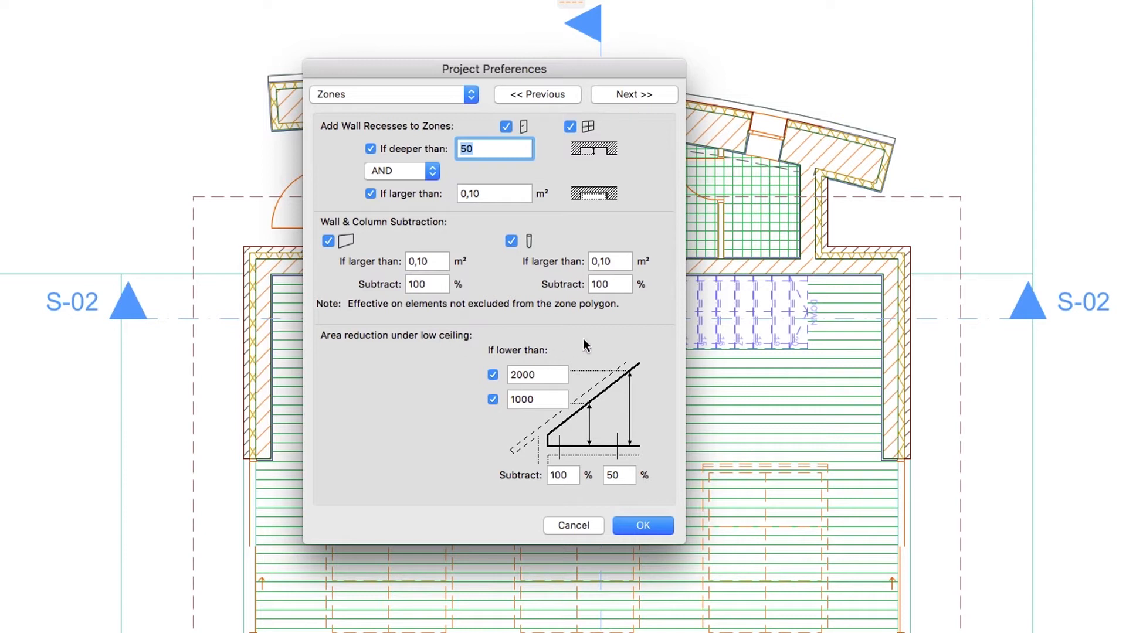
{"action": "mouse_move", "coordinate": [593, 134]}
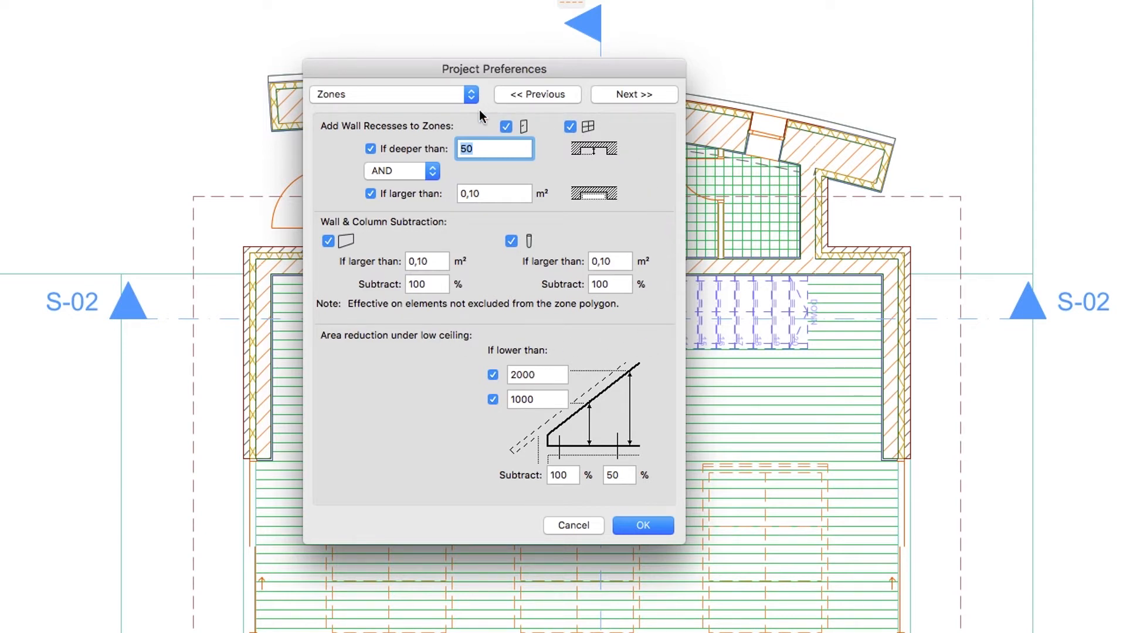
{"action": "mouse_move", "coordinate": [554, 264]}
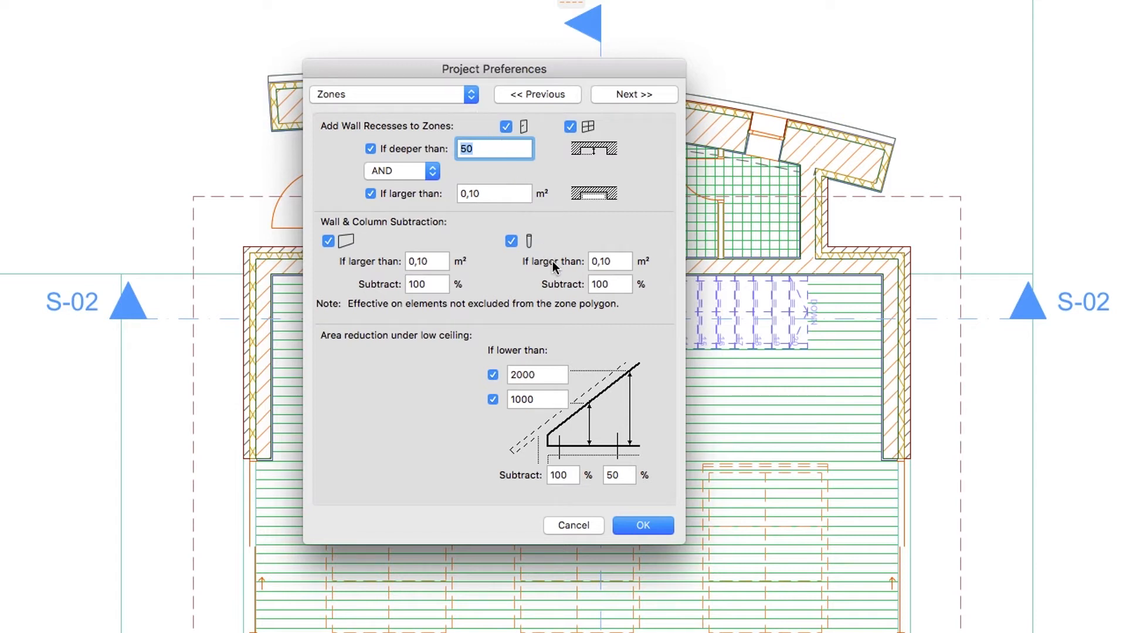
{"action": "mouse_move", "coordinate": [622, 518]}
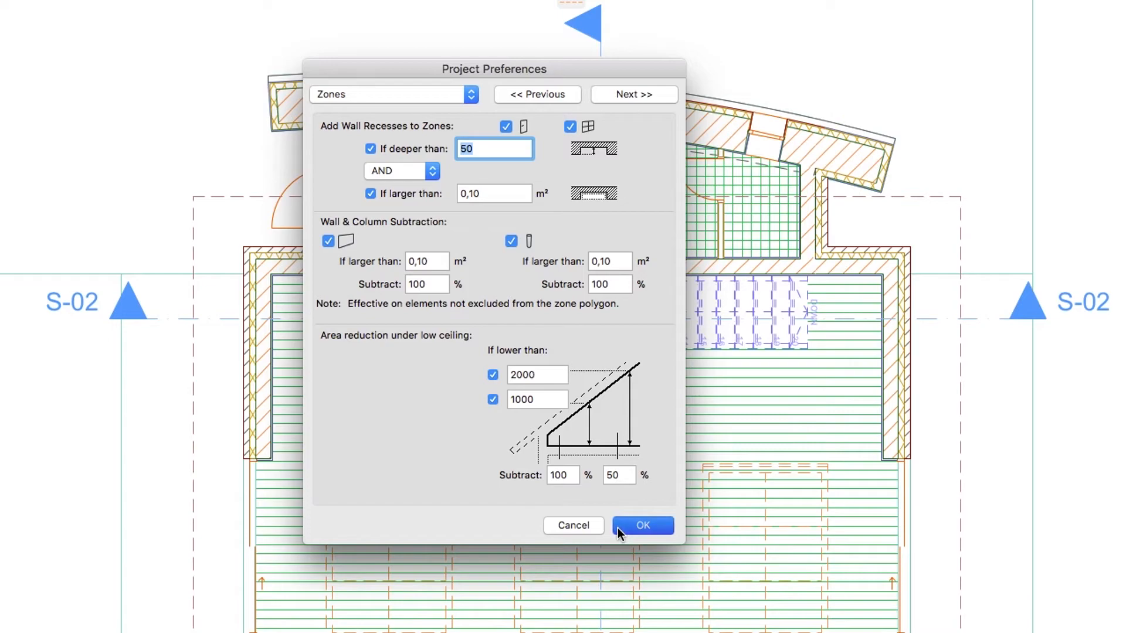
{"action": "left_click", "coordinate": [643, 525]}
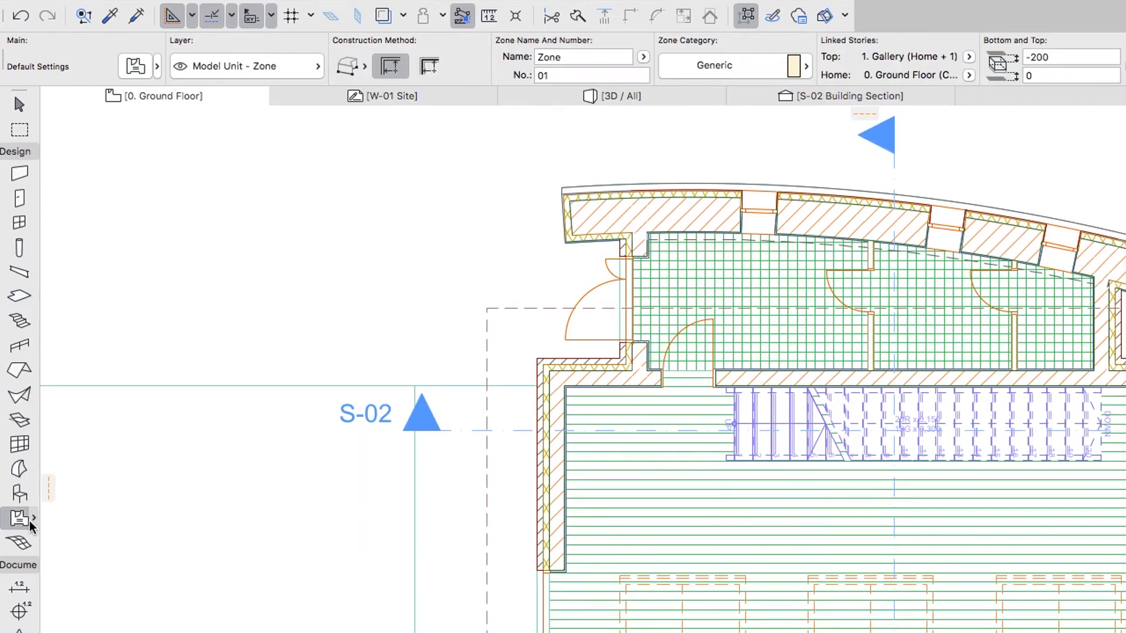
{"action": "mouse_move", "coordinate": [26, 528]}
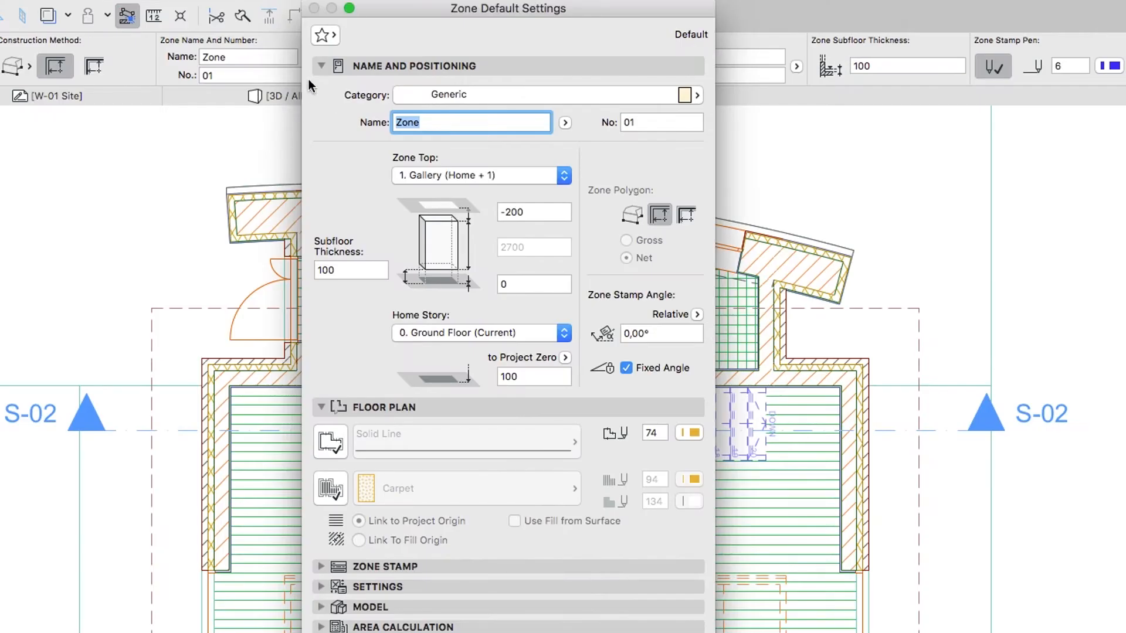
Look through the saved zone favorites, including the Exhibition Space Zone preset
{"action": "left_click", "coordinate": [323, 35]}
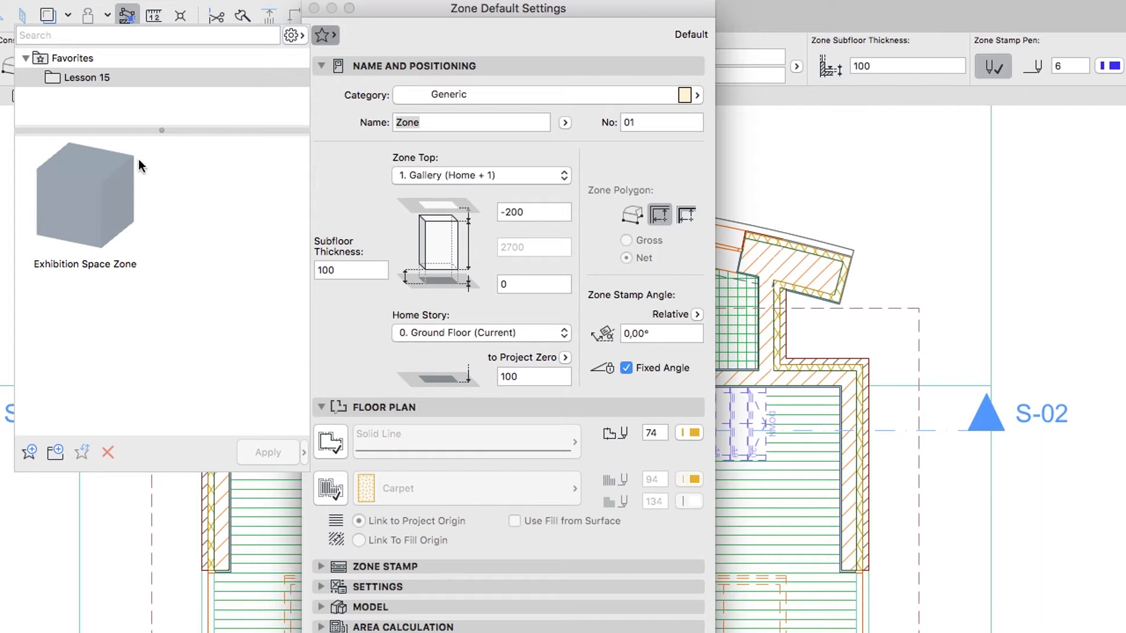
{"action": "mouse_move", "coordinate": [193, 143]}
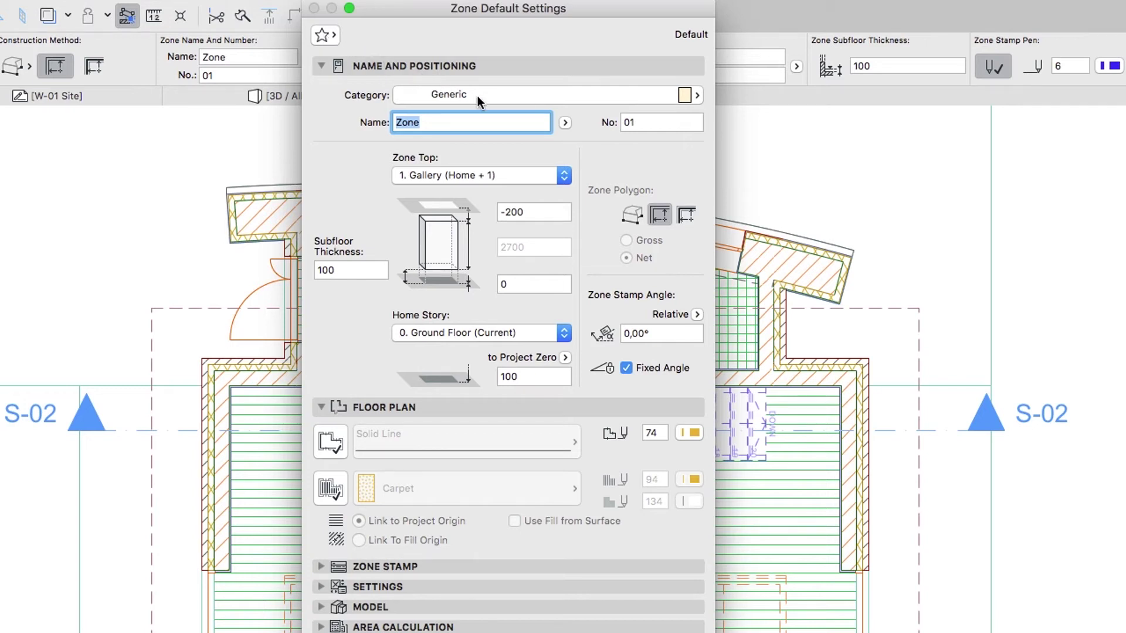
Make new zones Education & Culture category and name them Exhibition Space
{"action": "left_click", "coordinate": [545, 94]}
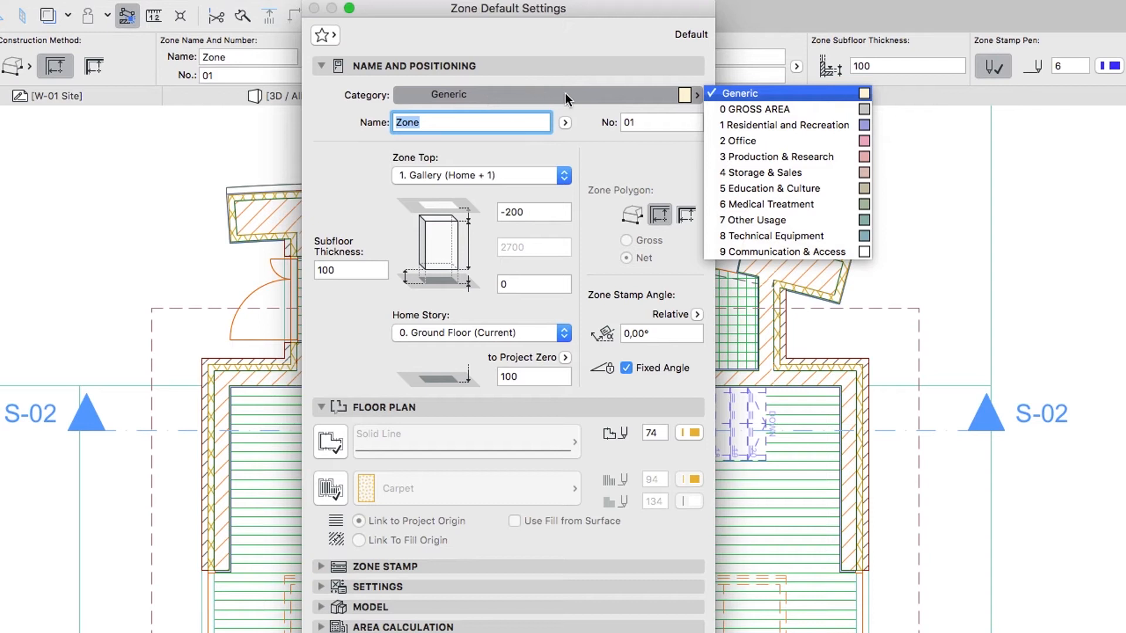
{"action": "left_click", "coordinate": [778, 157]}
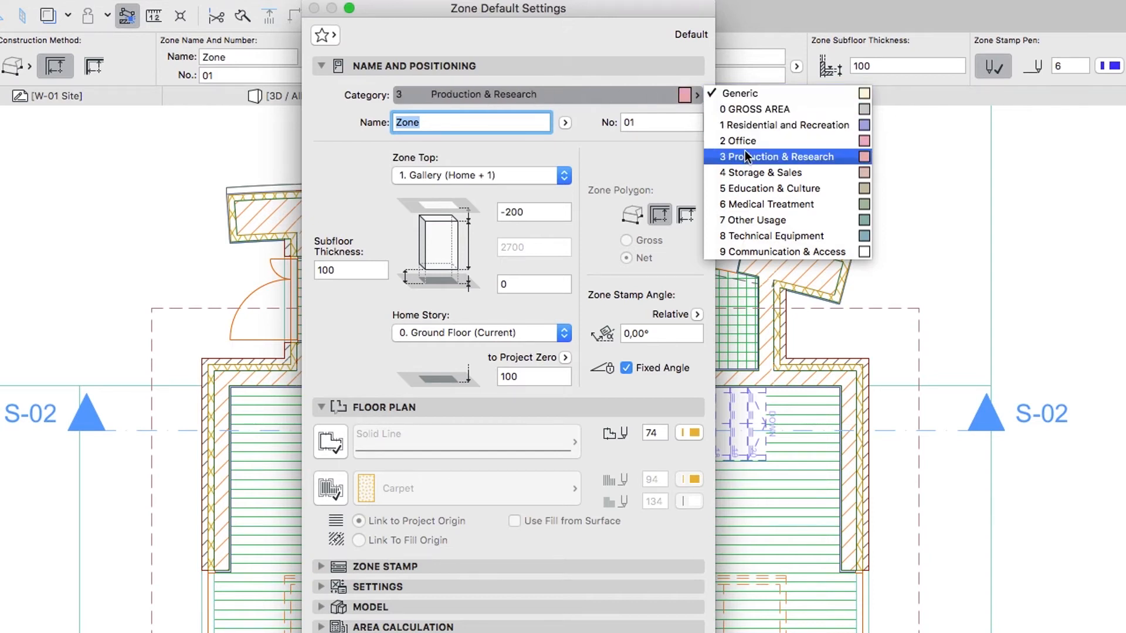
{"action": "left_click", "coordinate": [770, 188]}
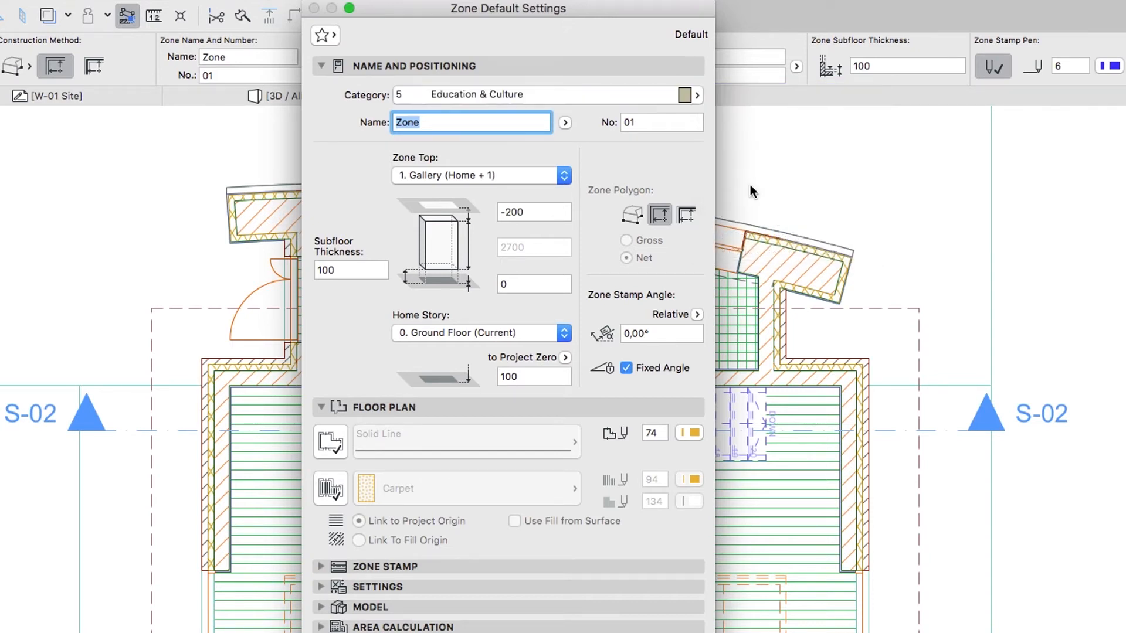
{"action": "type", "text": "Exhibition Spac"}
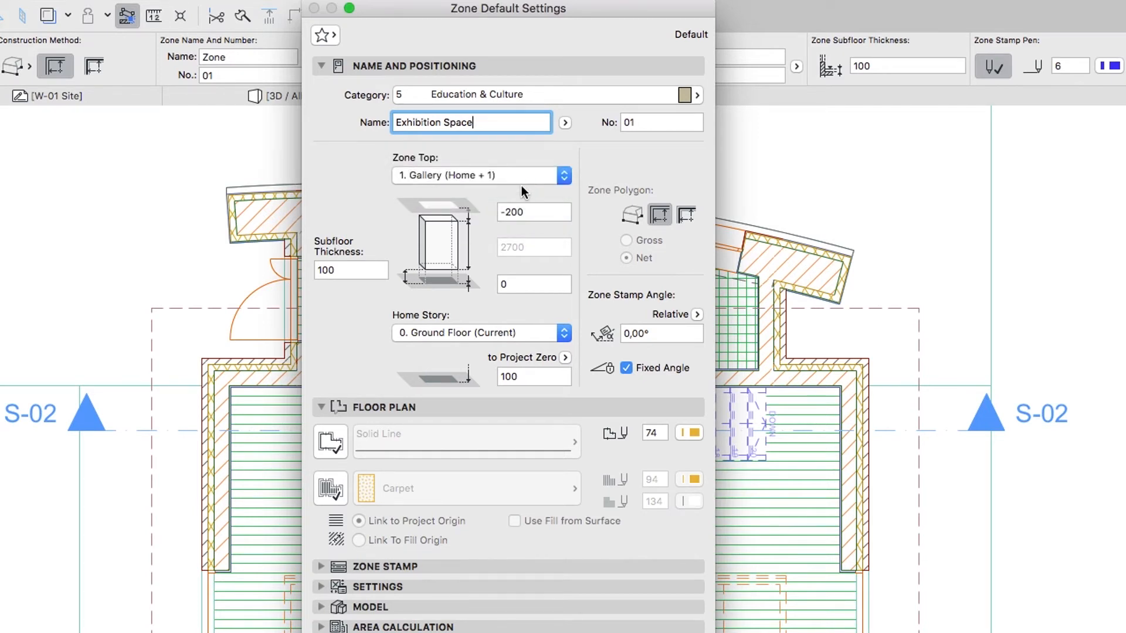
Set the zone top offset to -250 and subfloor thickness to 0
{"action": "left_click", "coordinate": [534, 212]}
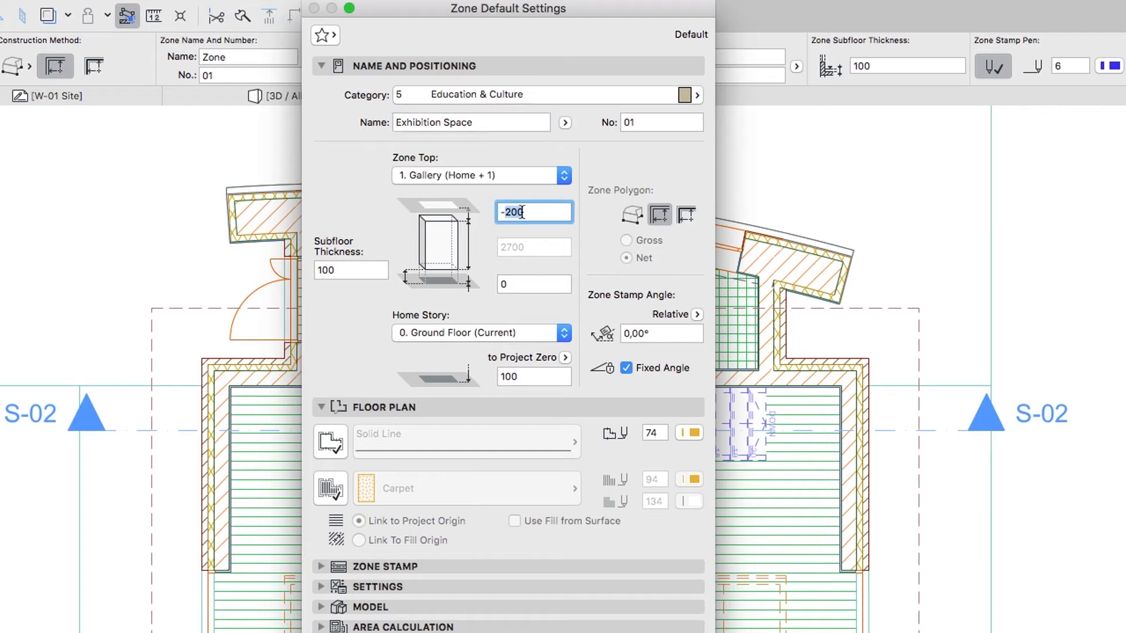
{"action": "key", "text": "Backspace"}
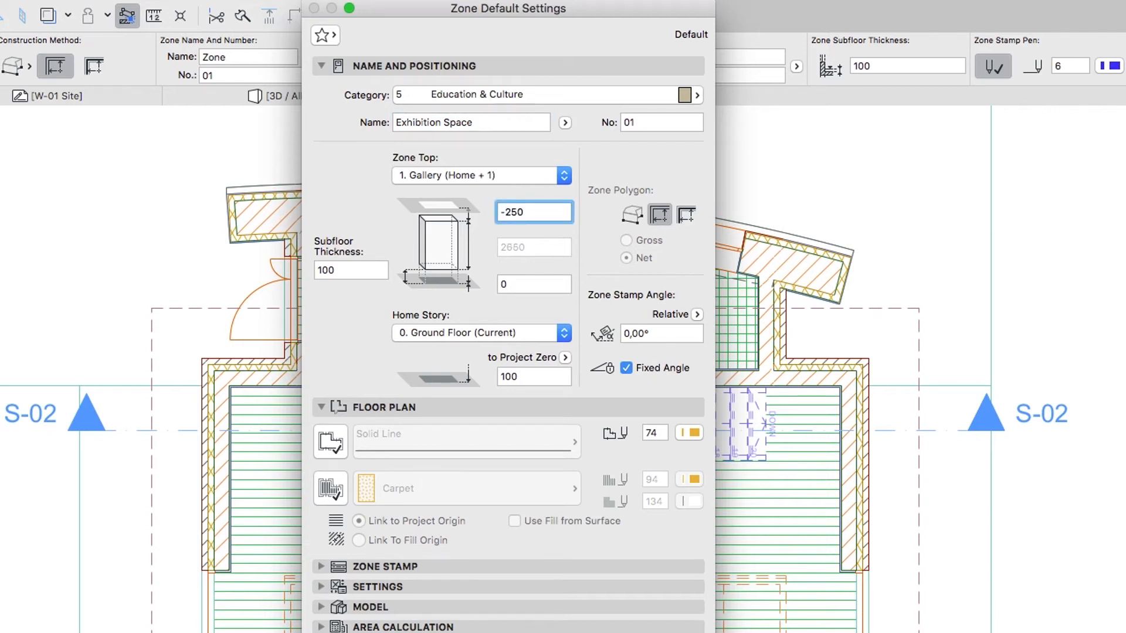
{"action": "left_click", "coordinate": [534, 211]}
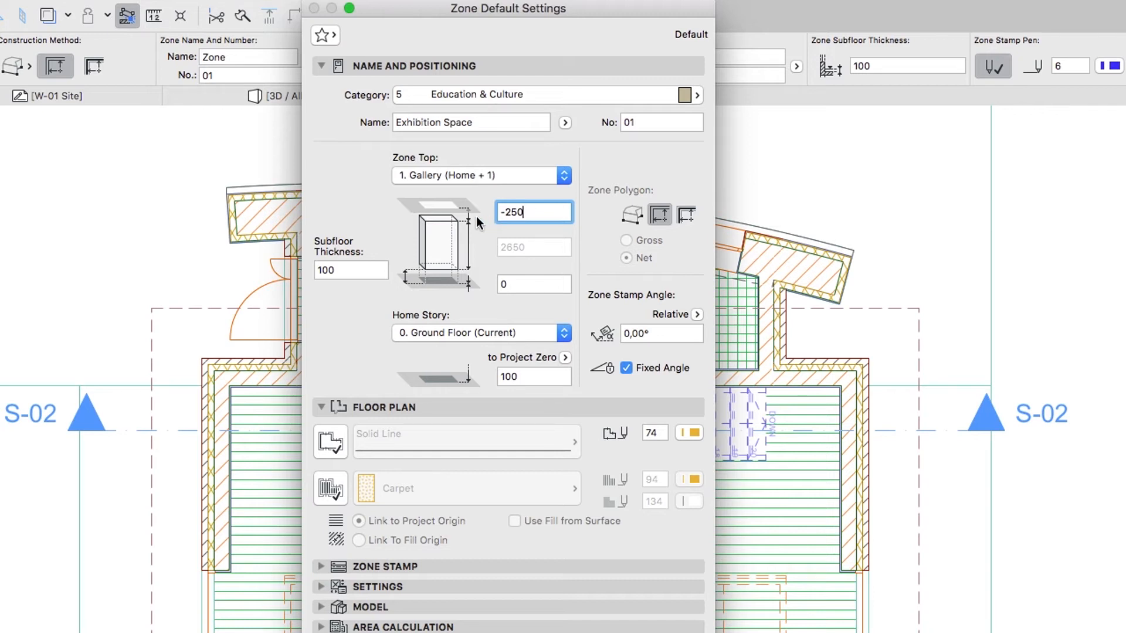
{"action": "left_click", "coordinate": [350, 270]}
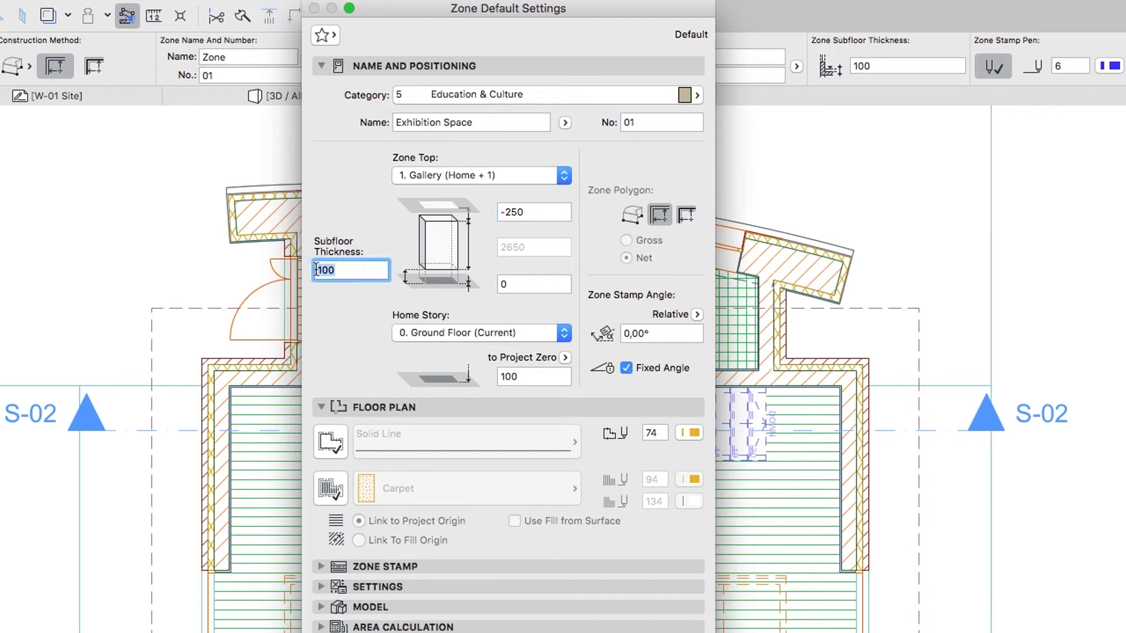
{"action": "type", "text": "0"}
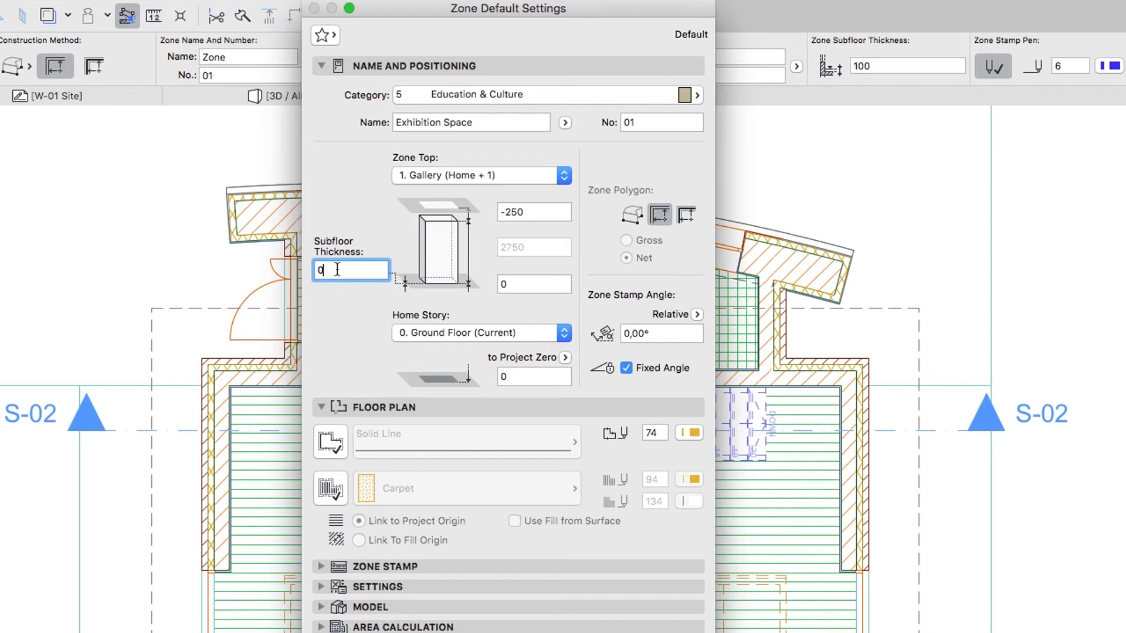
{"action": "left_click", "coordinate": [534, 283]}
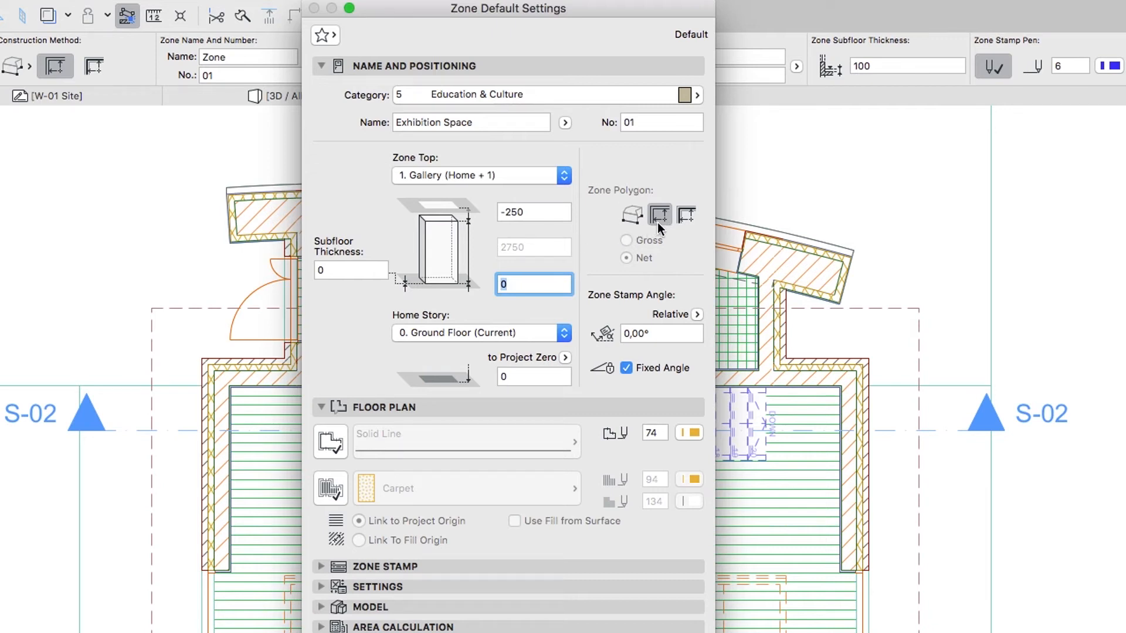
{"action": "mouse_move", "coordinate": [654, 291]}
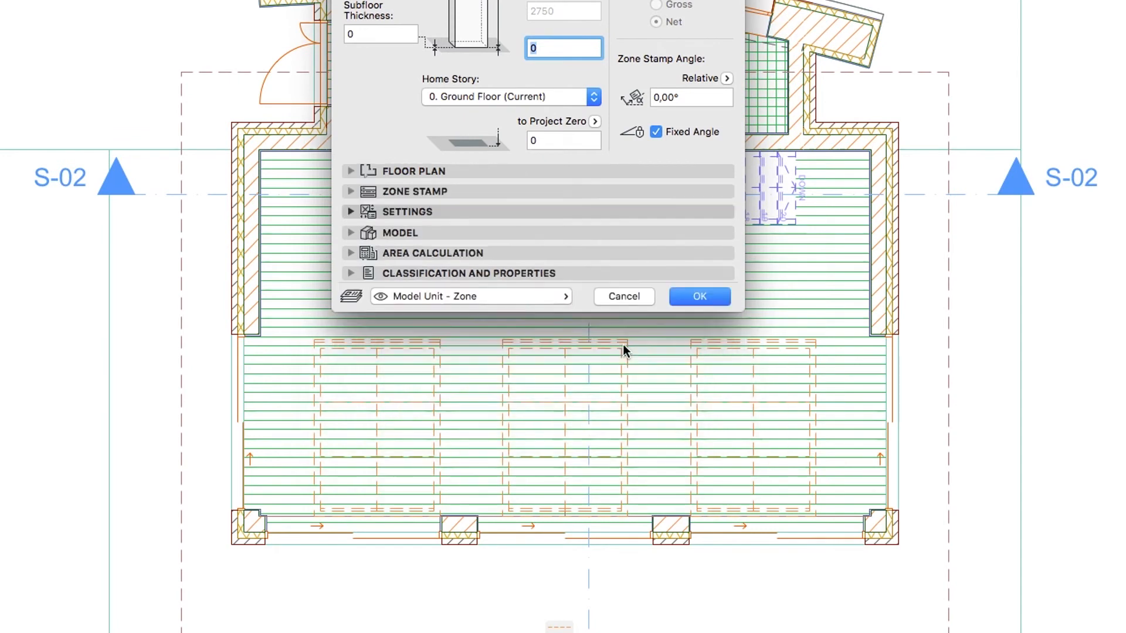
Add a floor finish to the zone stamp, independent of drawing scale
{"action": "left_click", "coordinate": [352, 211]}
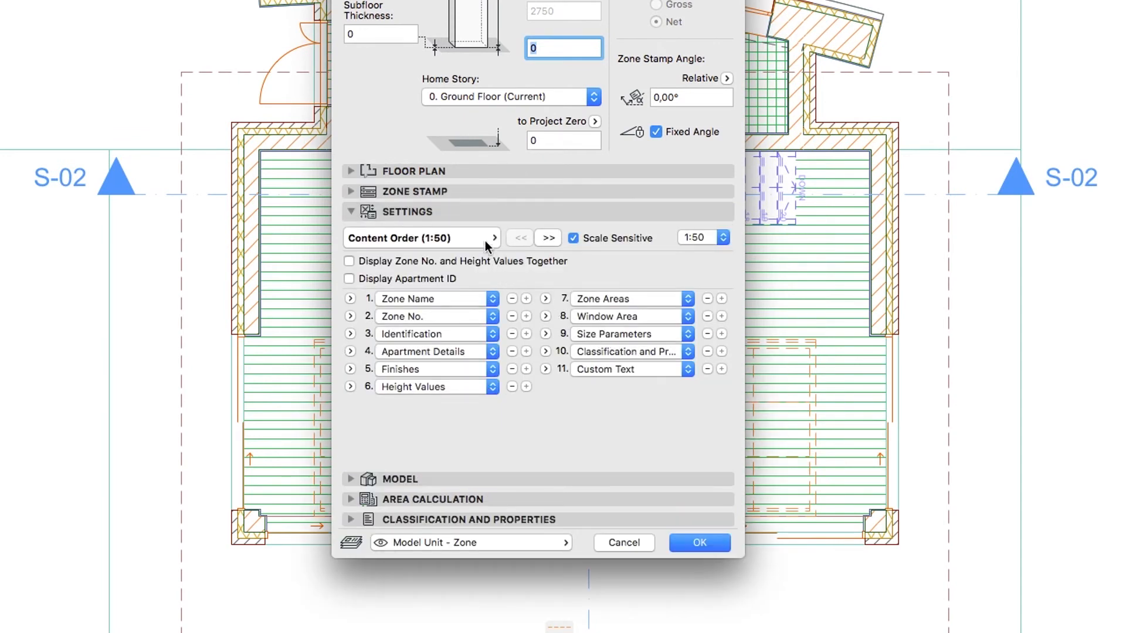
{"action": "left_click", "coordinate": [422, 237]}
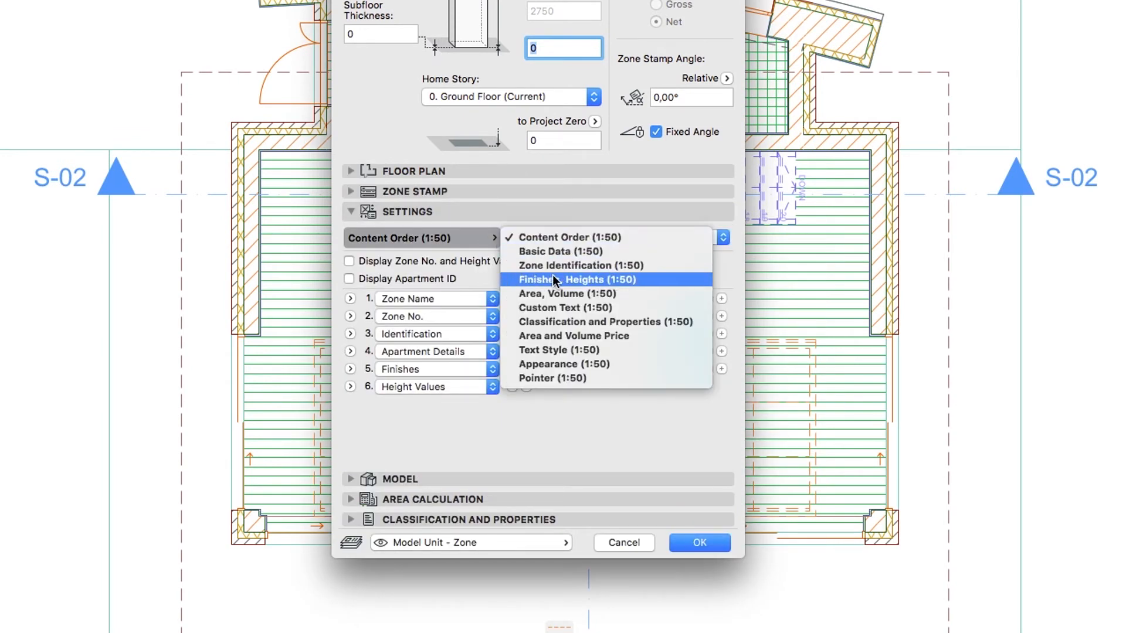
{"action": "left_click", "coordinate": [577, 279]}
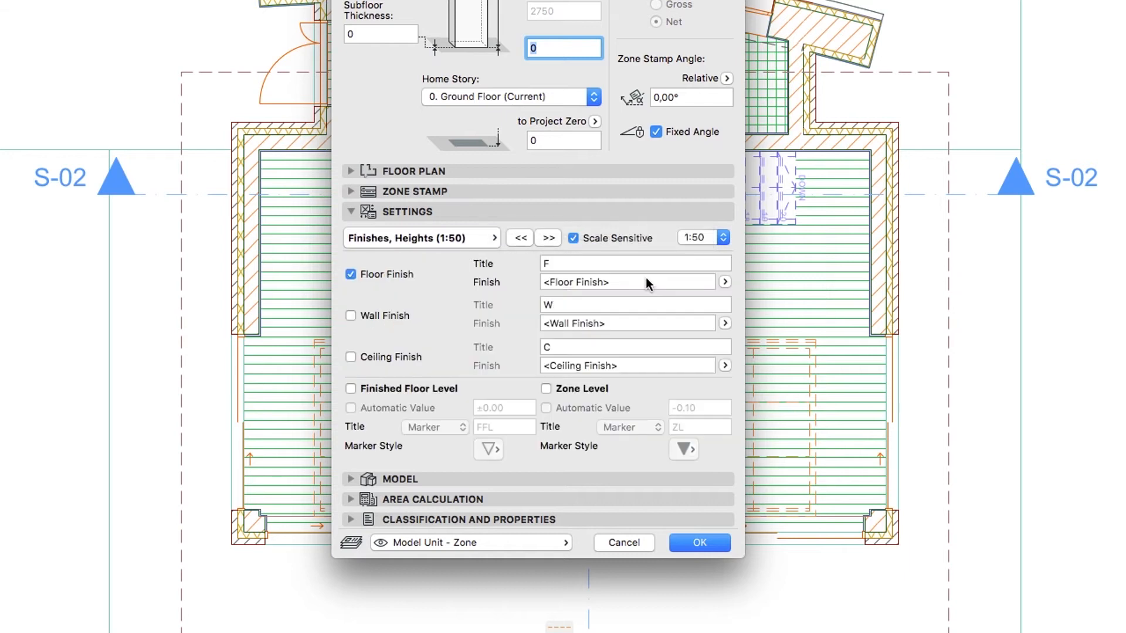
{"action": "left_click", "coordinate": [572, 238]}
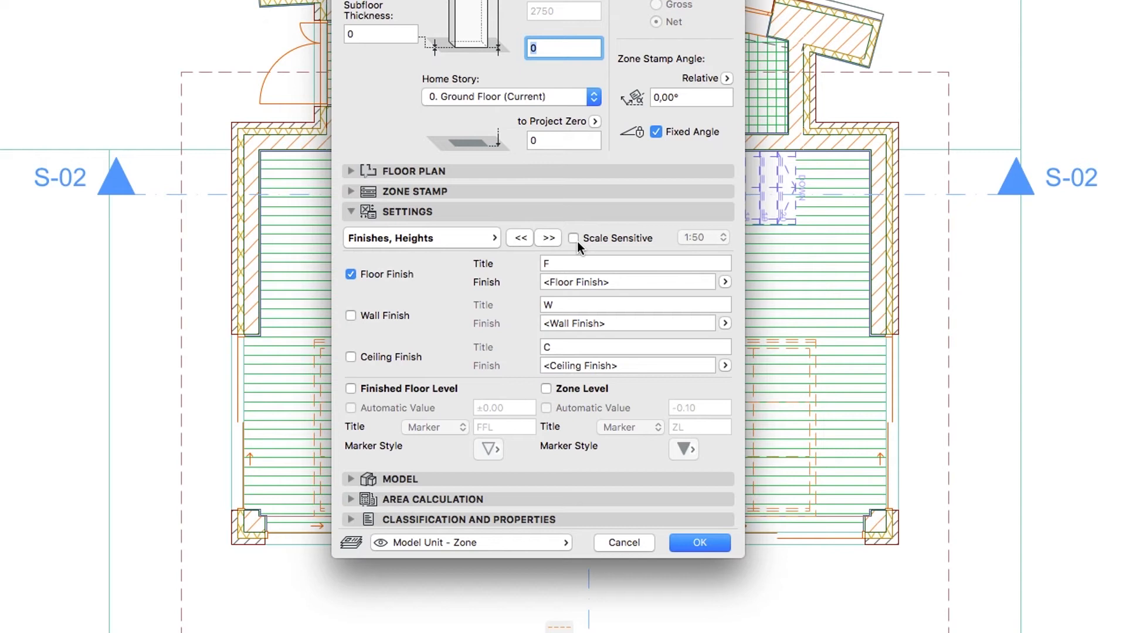
{"action": "mouse_move", "coordinate": [377, 280]}
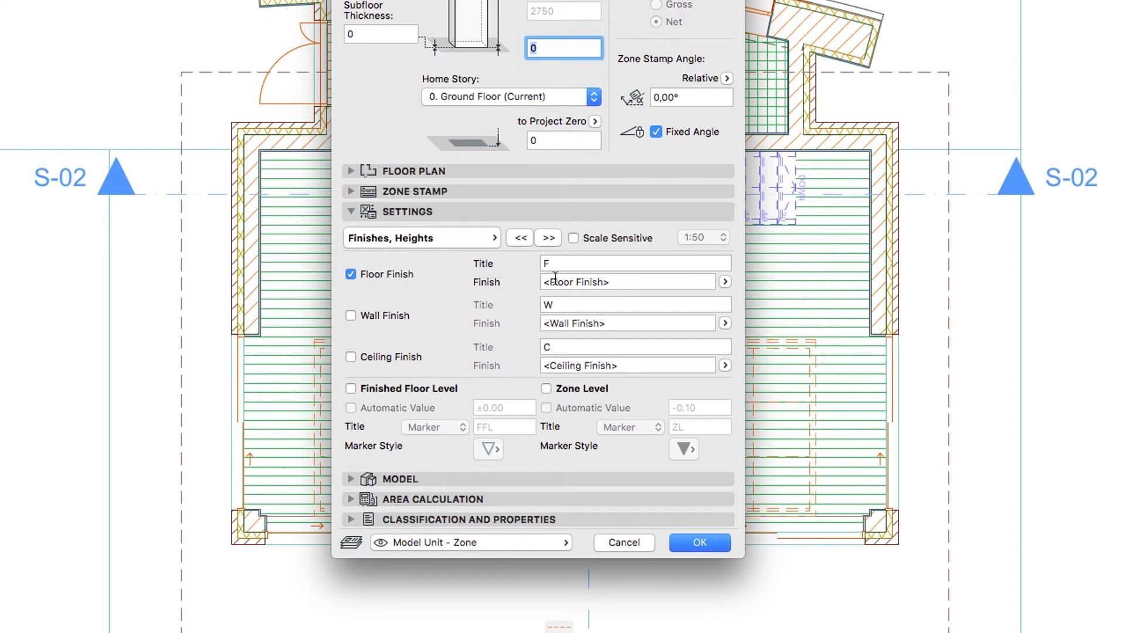
{"action": "left_click", "coordinate": [725, 281]}
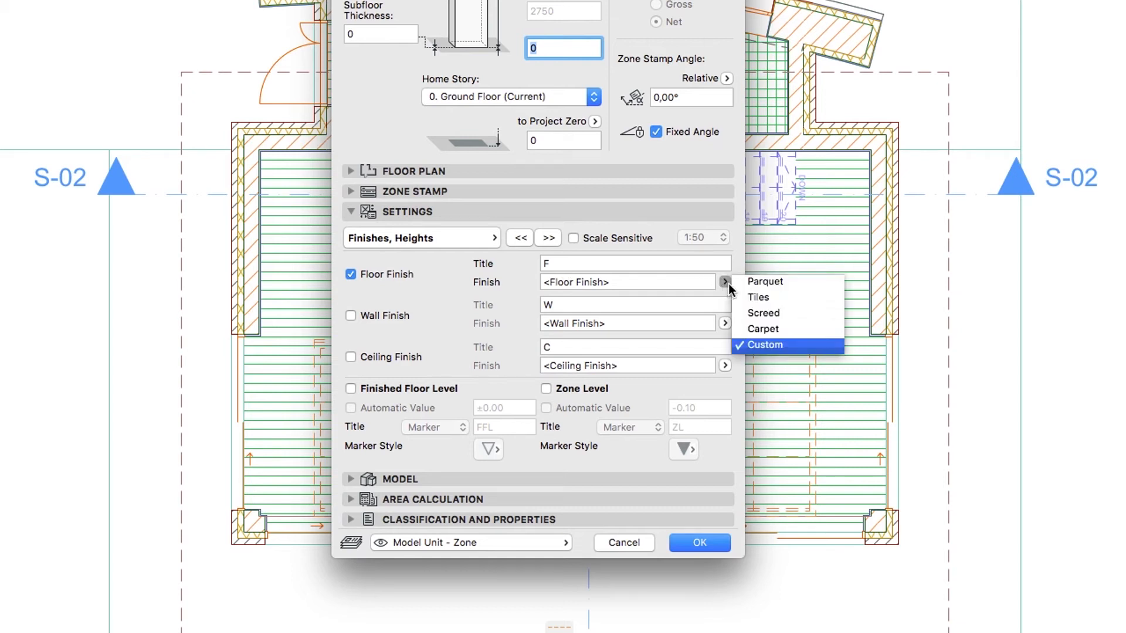
{"action": "left_click", "coordinate": [765, 281]}
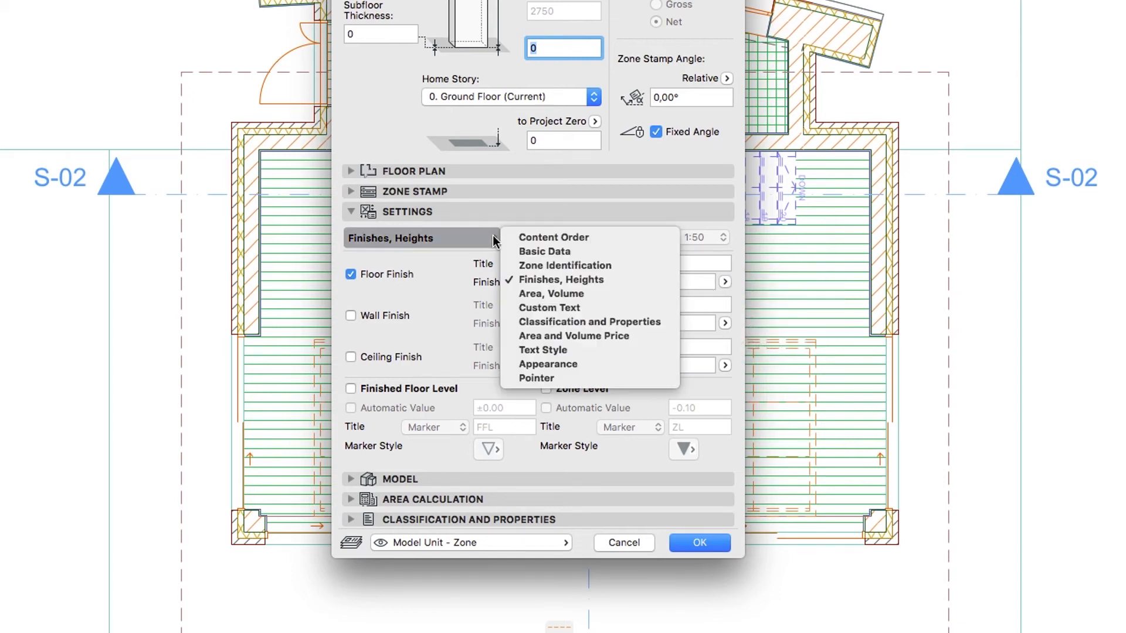
{"action": "mouse_move", "coordinate": [522, 300]}
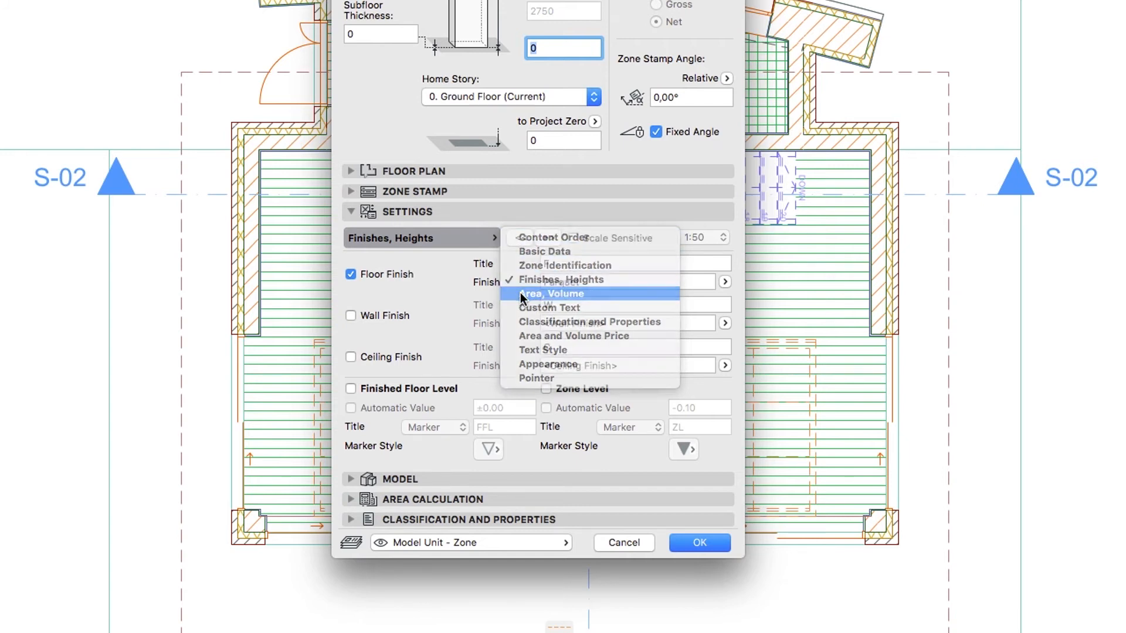
Include the measured area in the stamp, remove its frame and confirm the defaults
{"action": "left_click", "coordinate": [552, 293]}
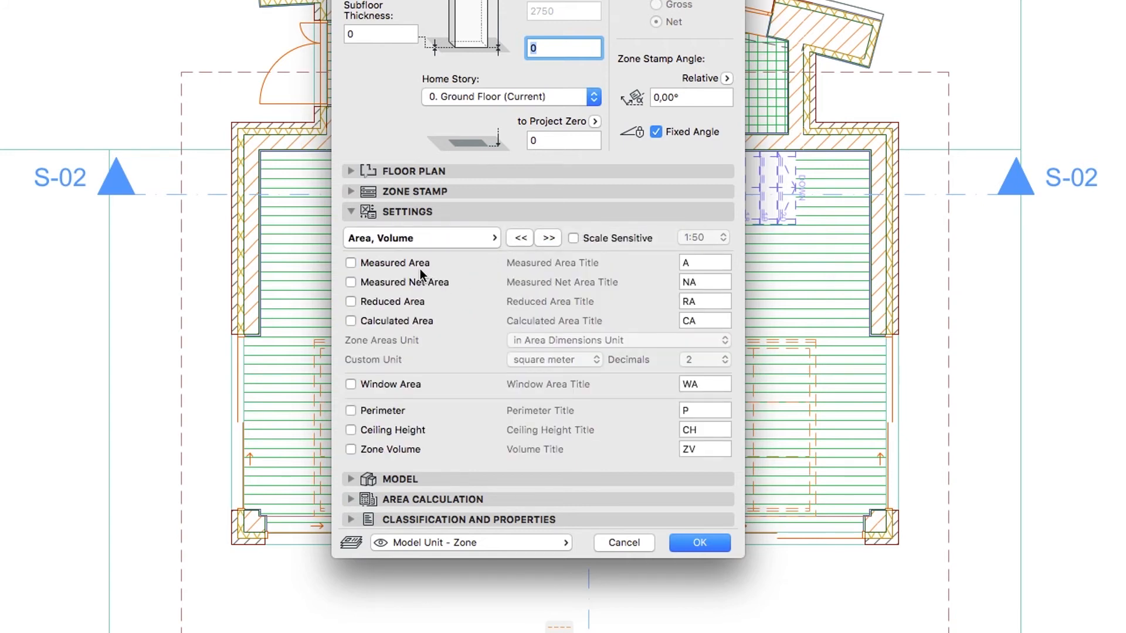
{"action": "left_click", "coordinate": [351, 263]}
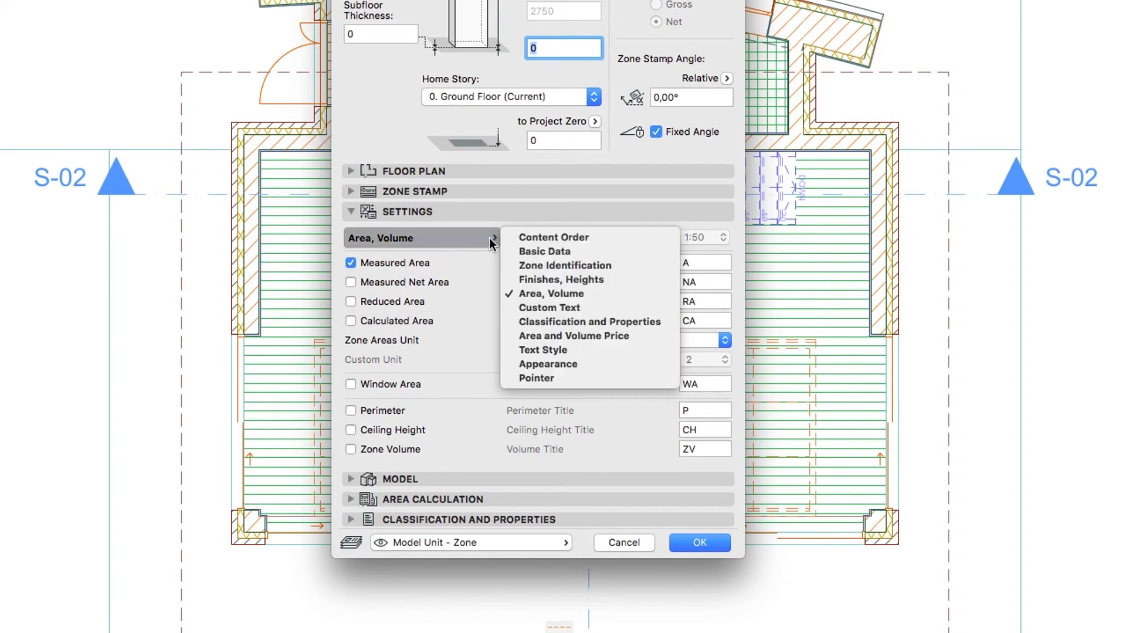
{"action": "mouse_move", "coordinate": [512, 367]}
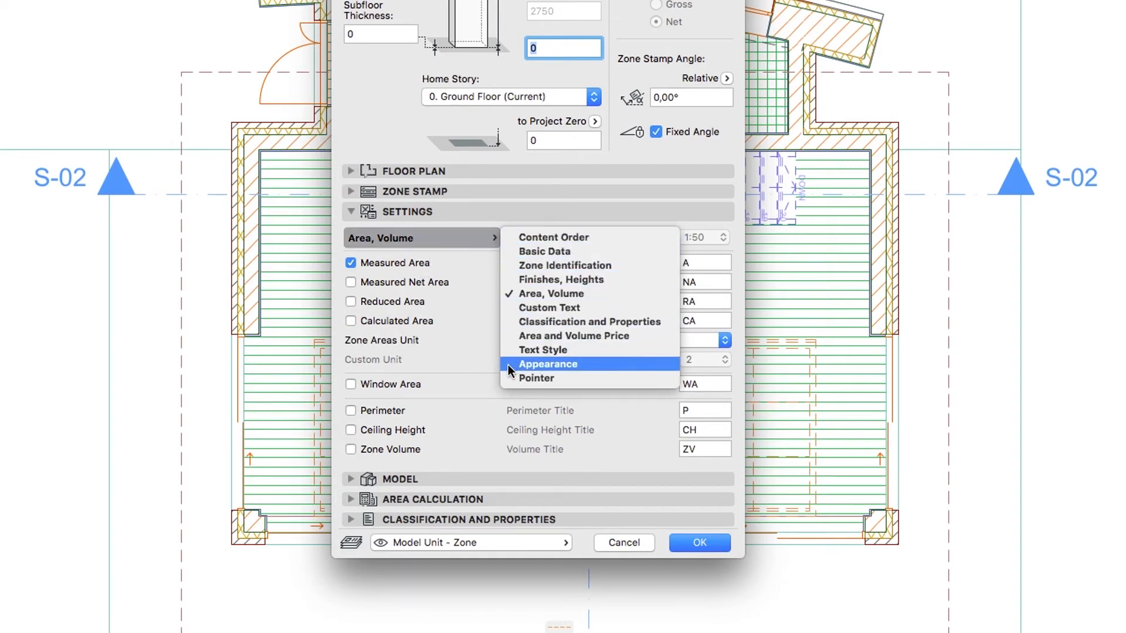
{"action": "left_click", "coordinate": [548, 364]}
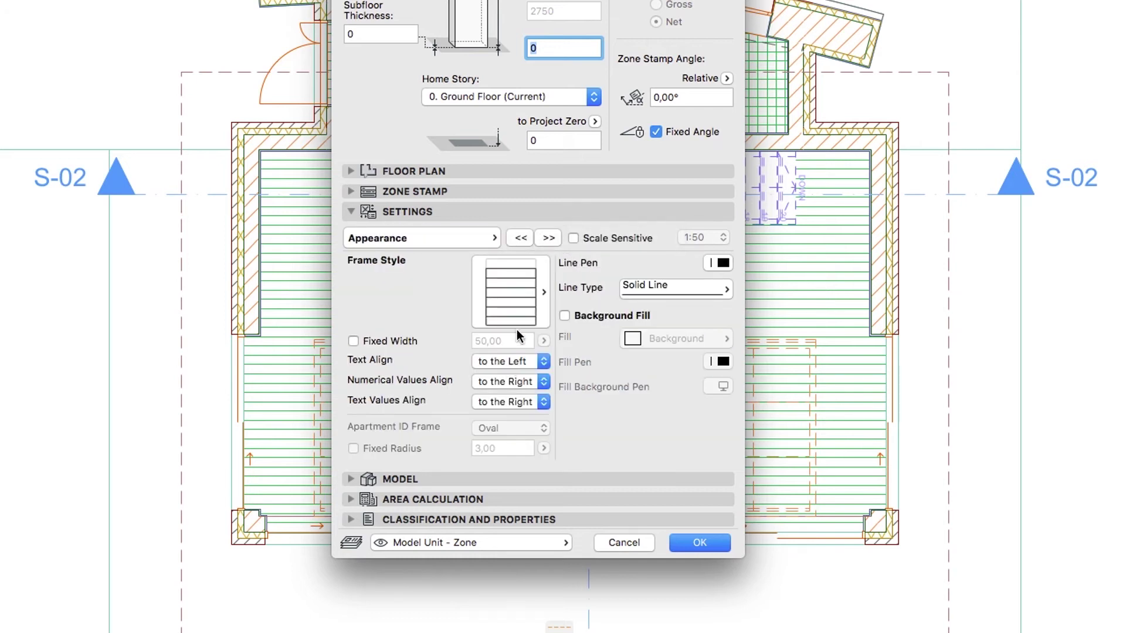
{"action": "left_click", "coordinate": [510, 291]}
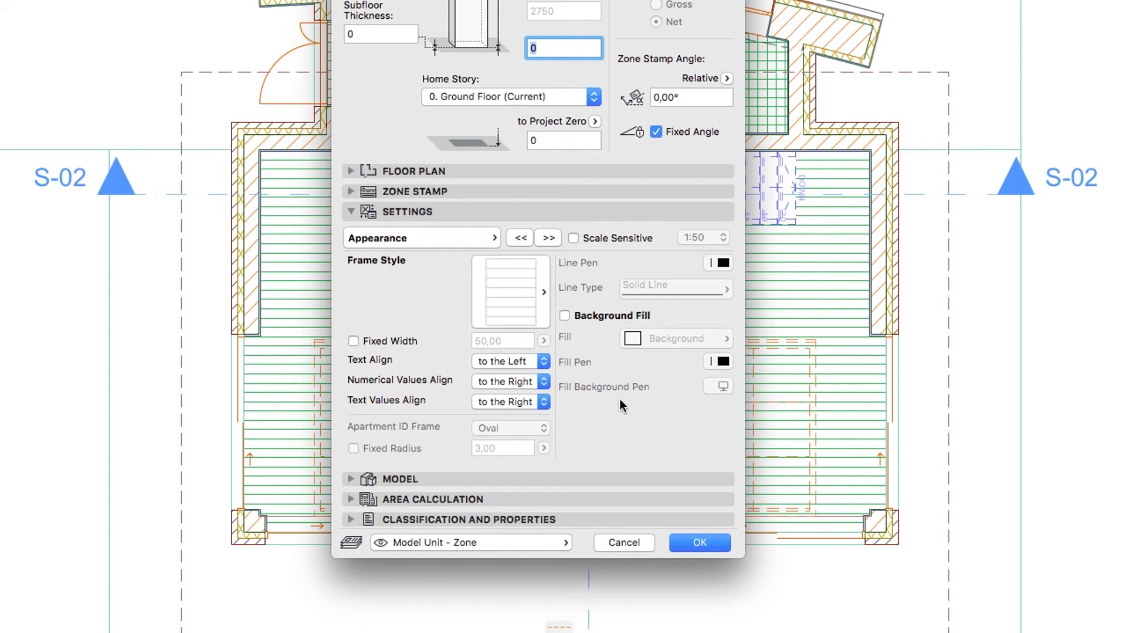
{"action": "left_click", "coordinate": [699, 542]}
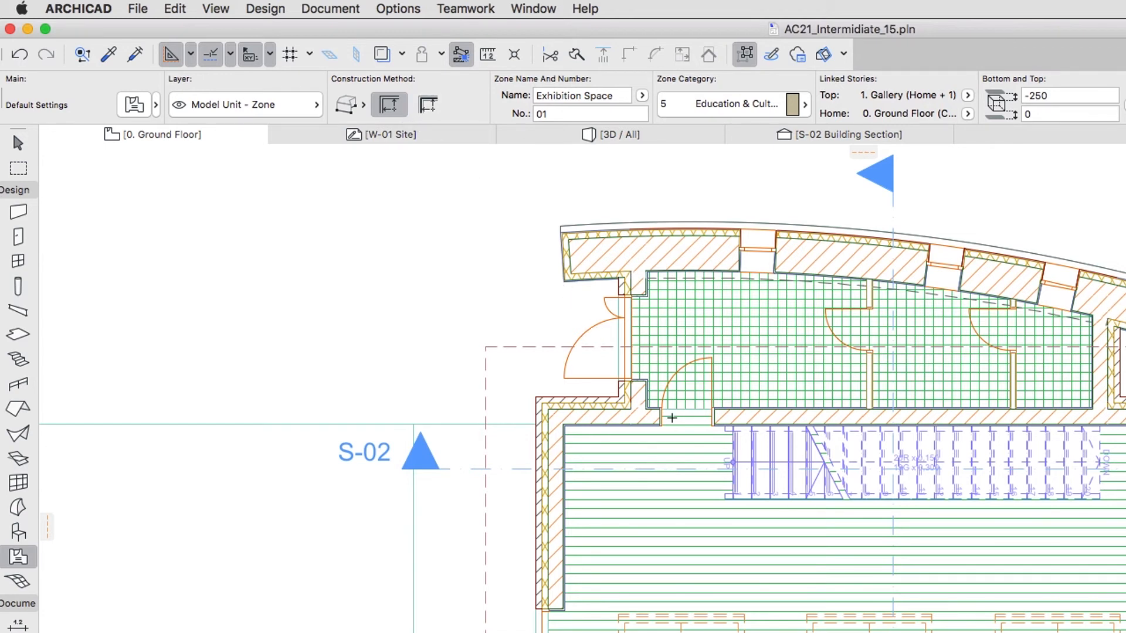
{"action": "mouse_move", "coordinate": [841, 554]}
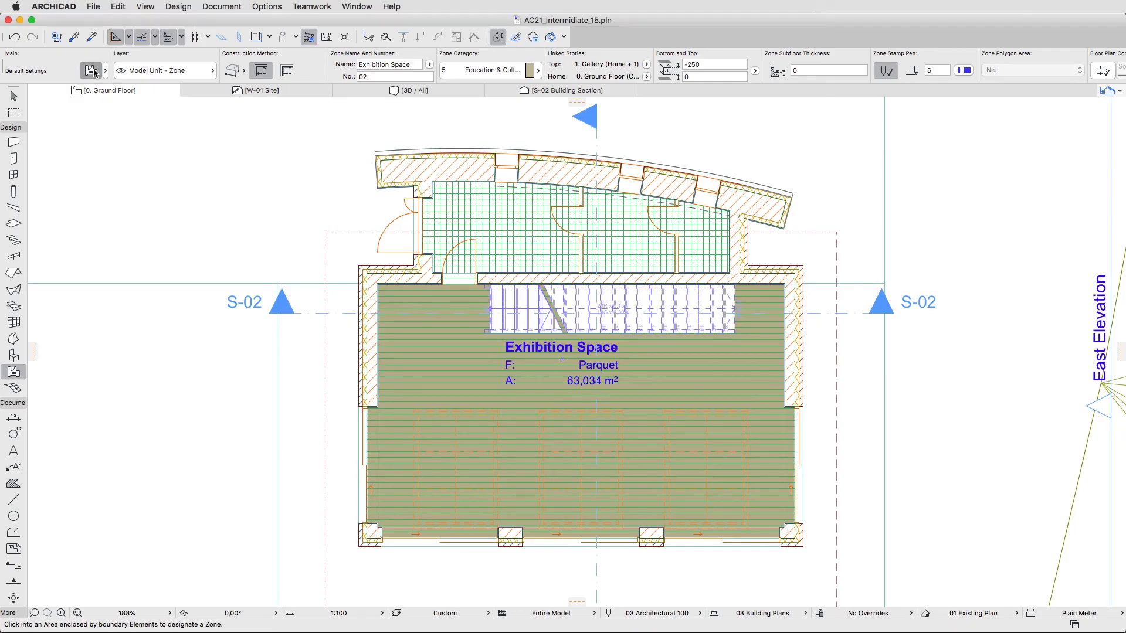
Define an Entrance zone in Communication & Access with top offset -460
{"action": "left_click", "coordinate": [90, 70]}
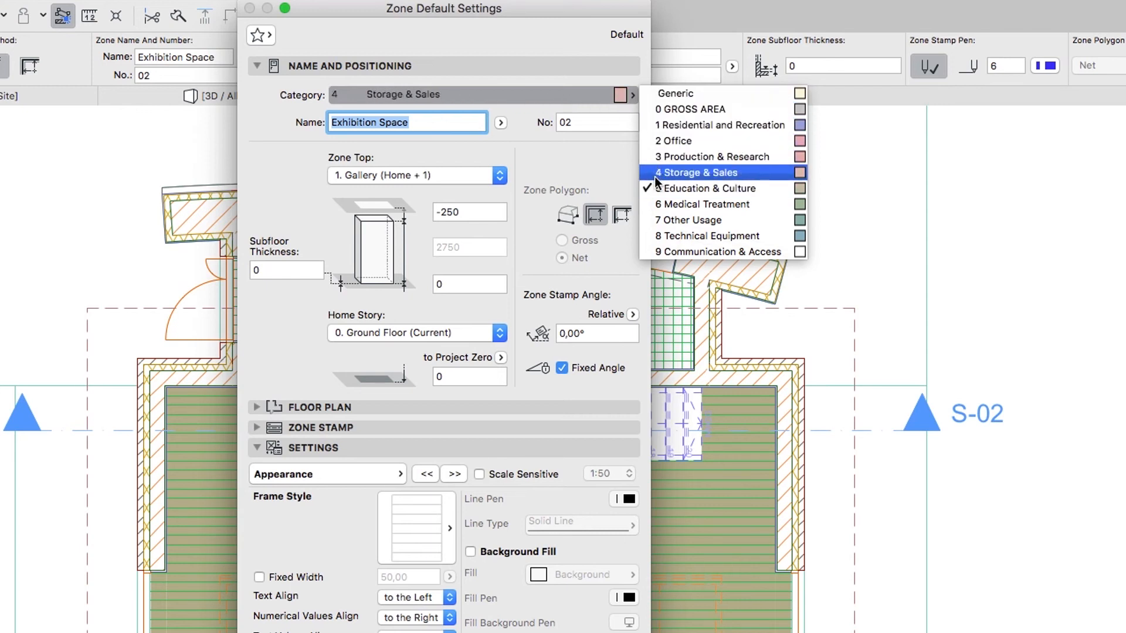
{"action": "left_click", "coordinate": [723, 251]}
{"action": "type", "text": "E"}
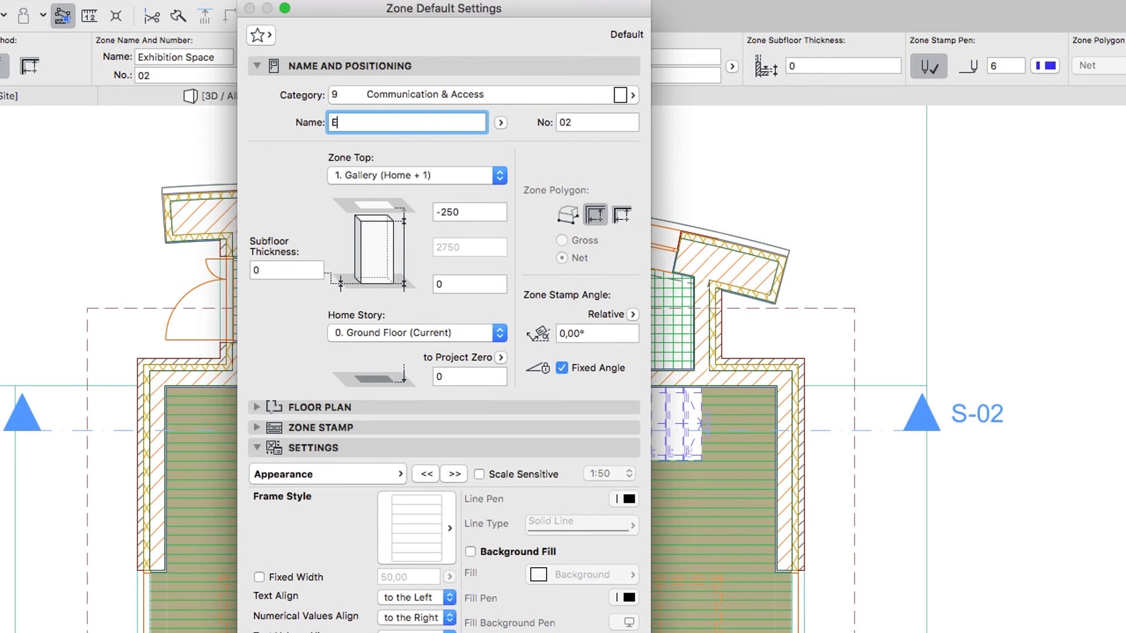
{"action": "type", "text": "ntran"}
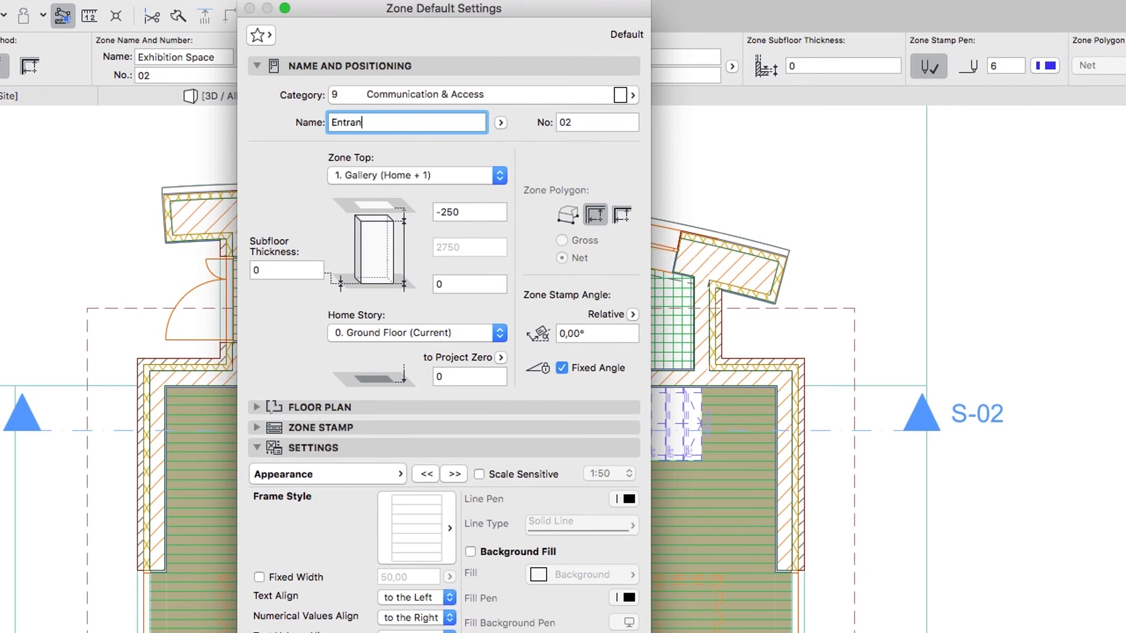
{"action": "type", "text": "ce"}
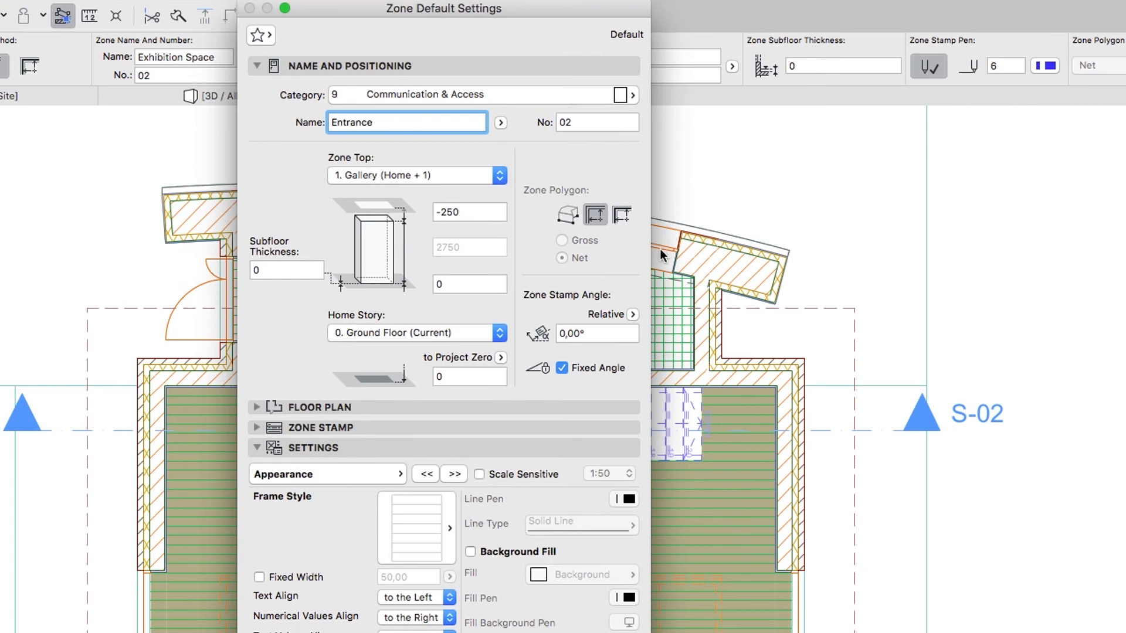
{"action": "left_click", "coordinate": [469, 212]}
{"action": "type", "text": "-"}
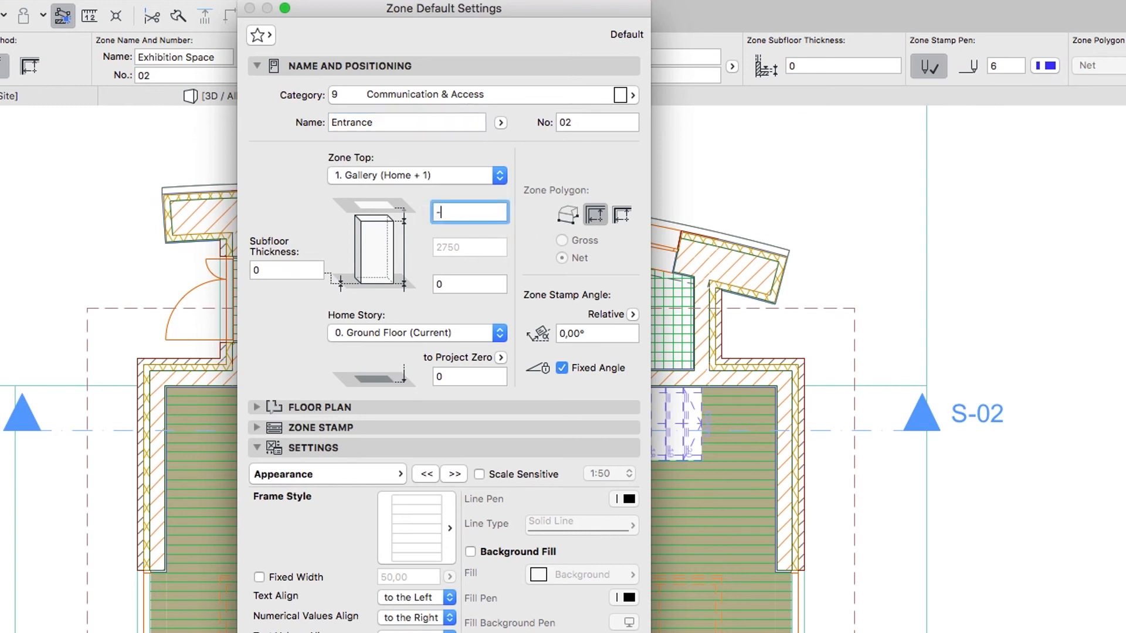
{"action": "type", "text": "460"}
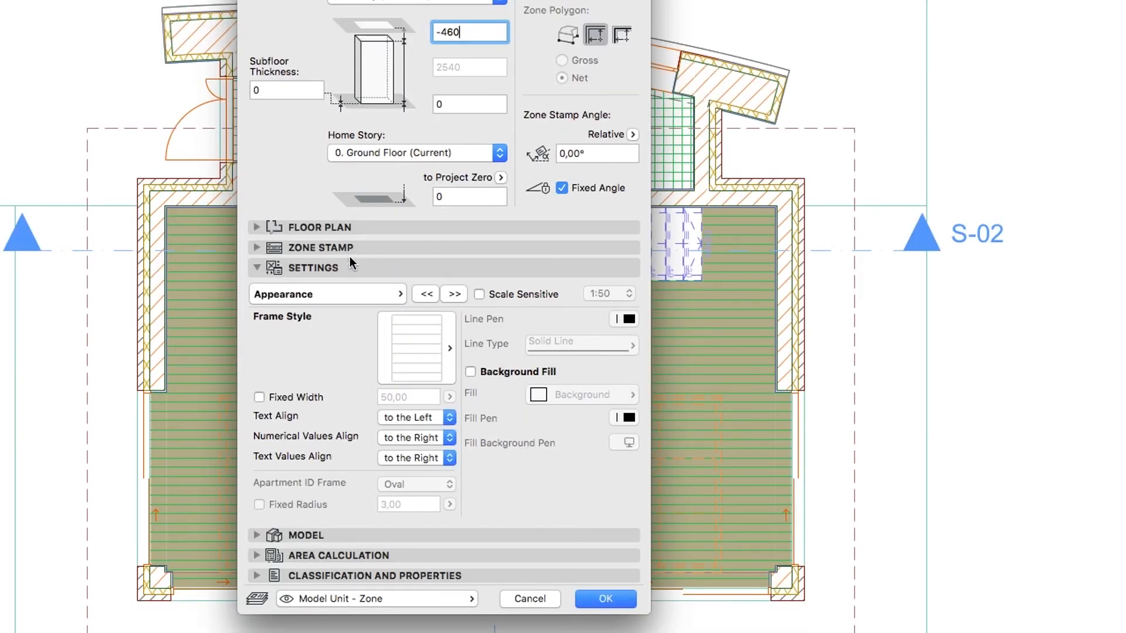
Give the zone a Tiles floor finish and place it in the front room
{"action": "left_click", "coordinate": [326, 294]}
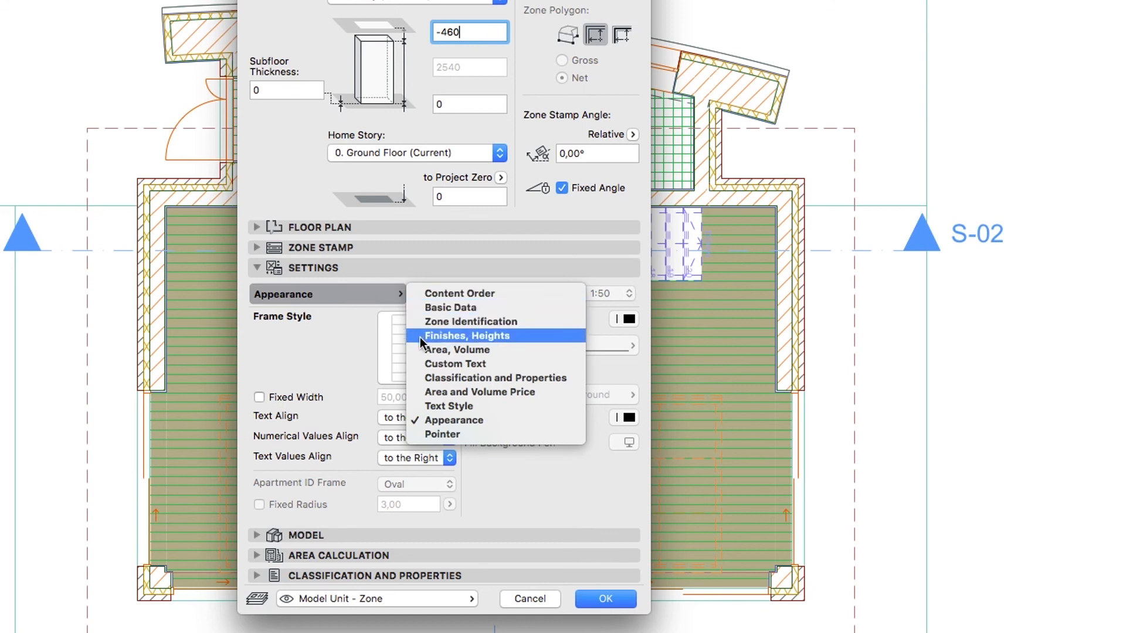
{"action": "left_click", "coordinate": [467, 335]}
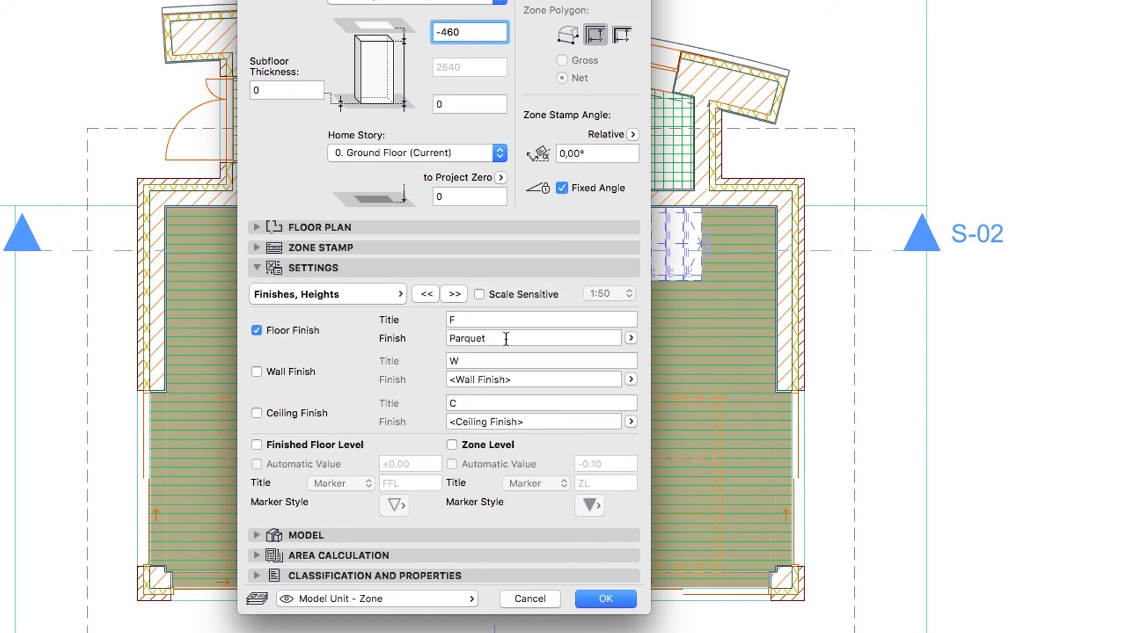
{"action": "left_click", "coordinate": [630, 337]}
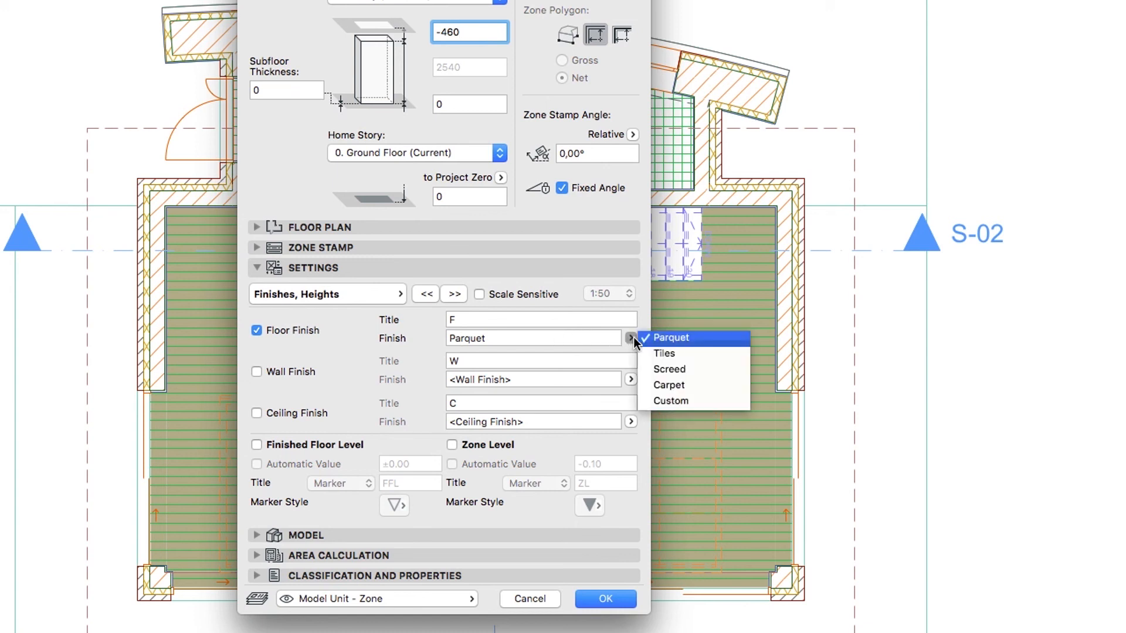
{"action": "left_click", "coordinate": [664, 354]}
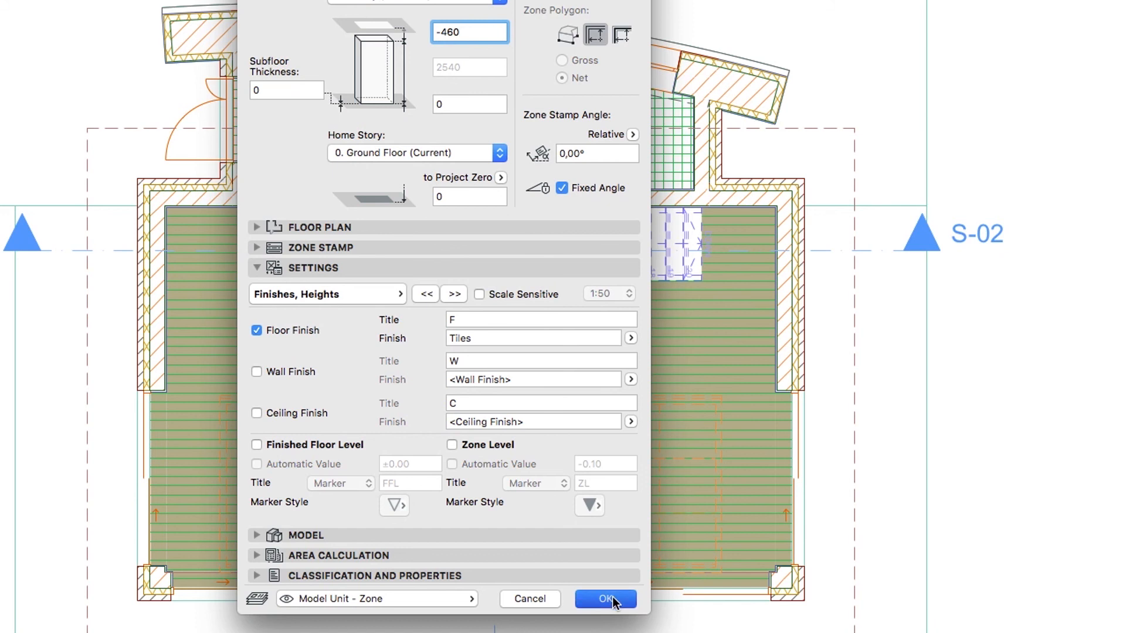
{"action": "left_click", "coordinate": [606, 598]}
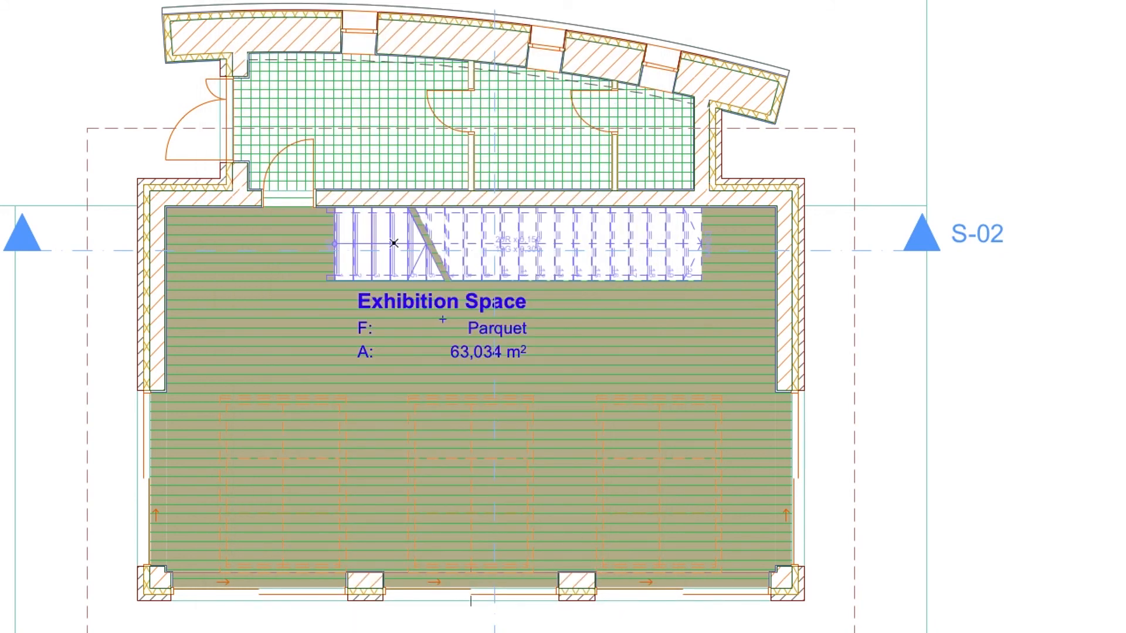
{"action": "mouse_move", "coordinate": [347, 122]}
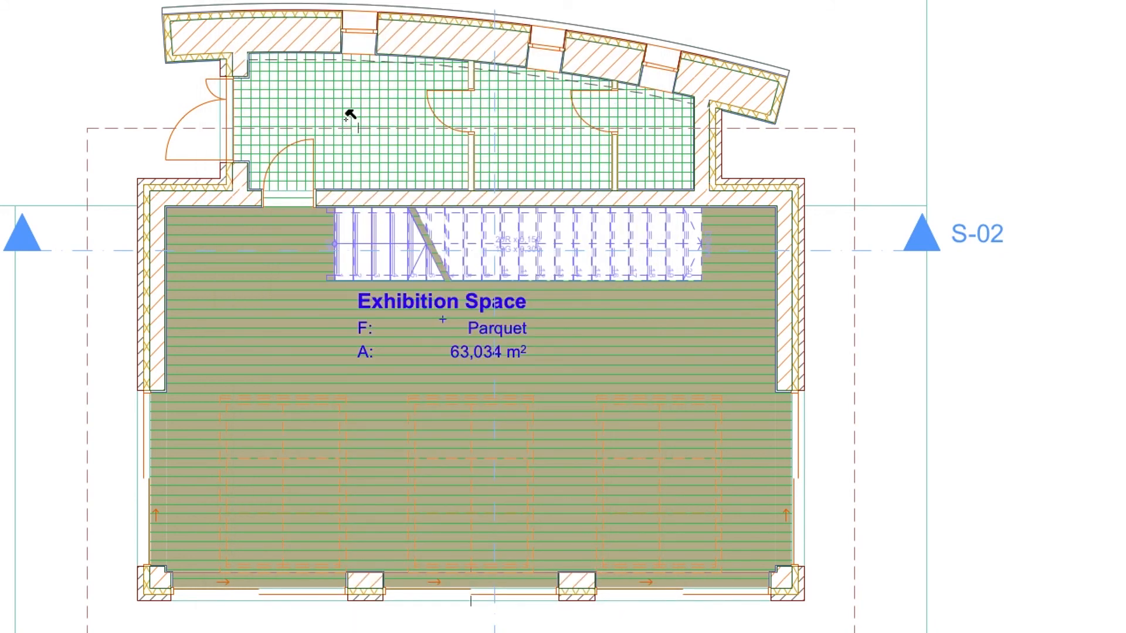
{"action": "left_click", "coordinate": [348, 116]}
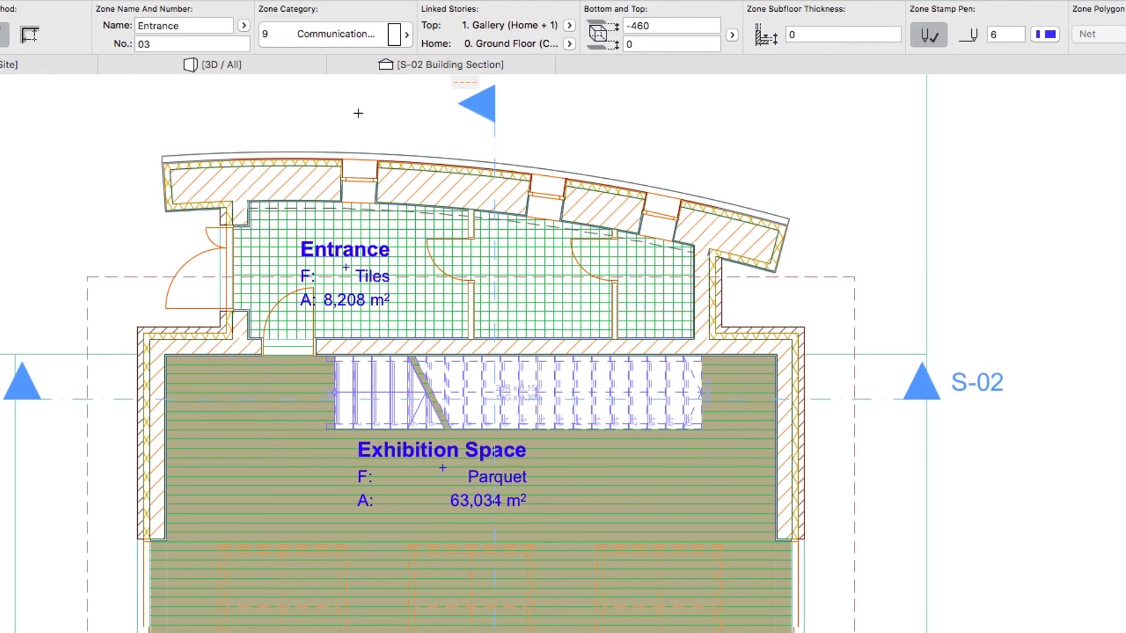
Switch the zone to Technical Equipment category and rename it Washroom
{"action": "left_click", "coordinate": [406, 34]}
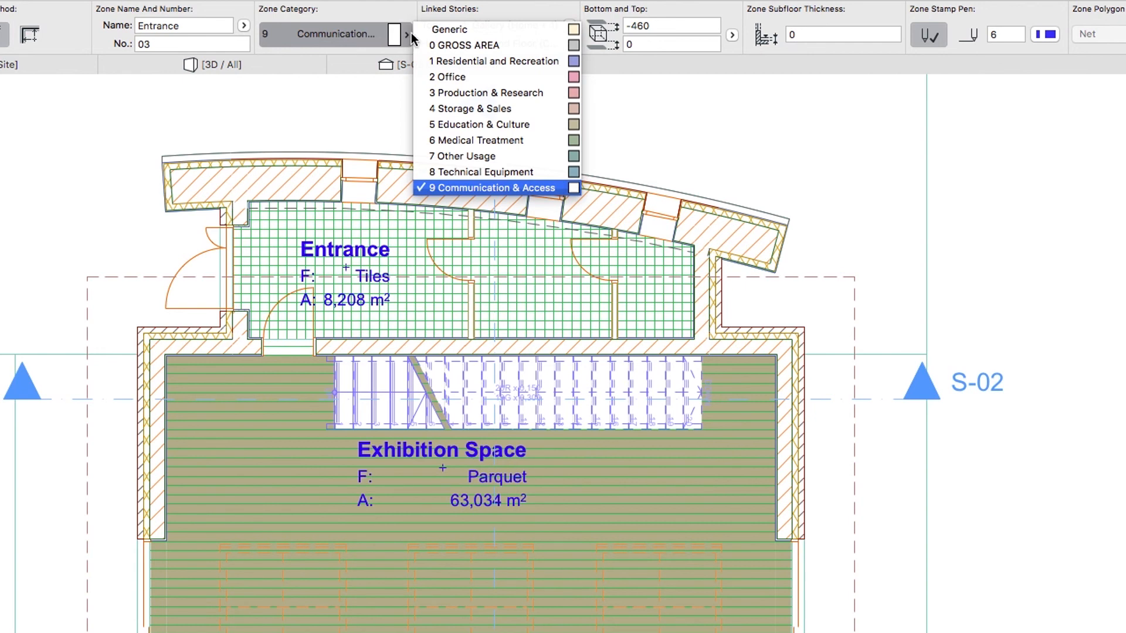
{"action": "left_click", "coordinate": [481, 171]}
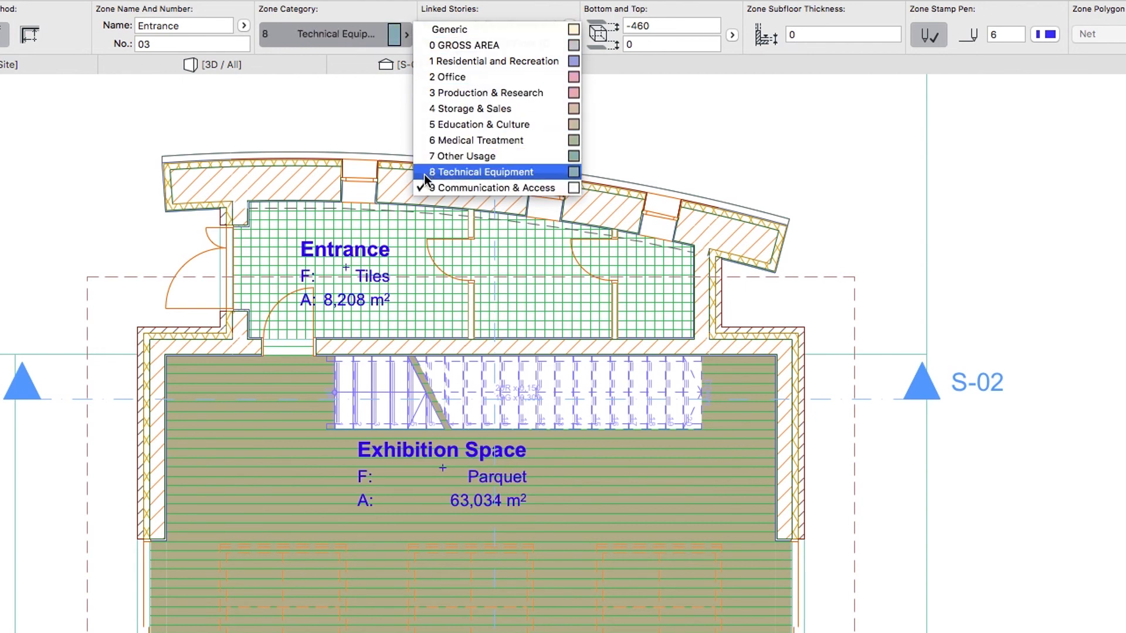
{"action": "left_click", "coordinate": [481, 171]}
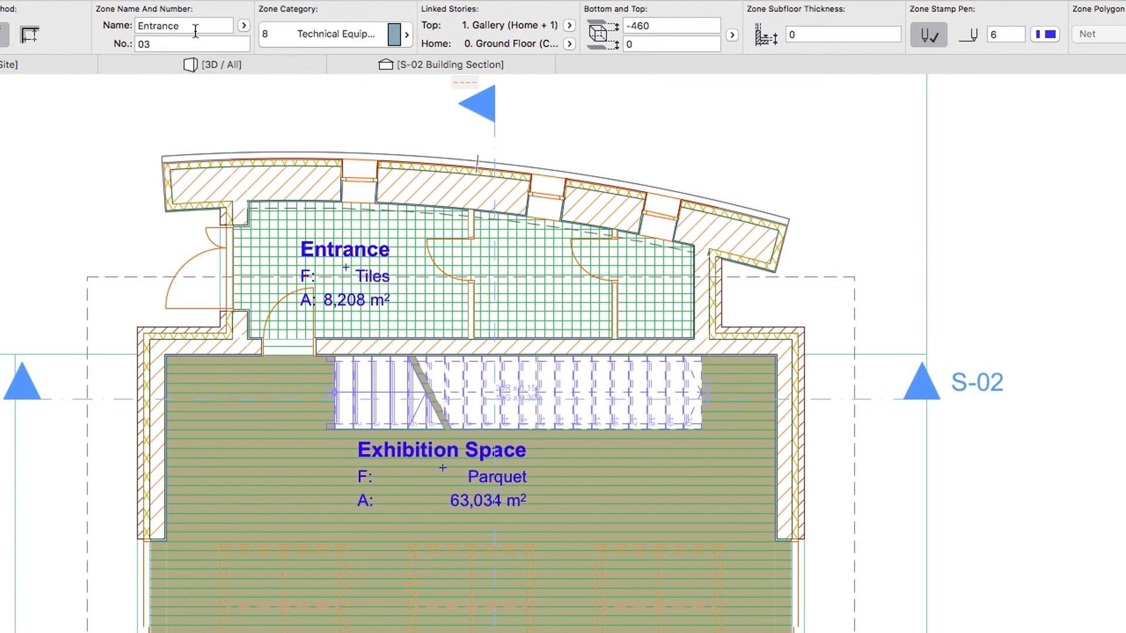
{"action": "type", "text": "W"}
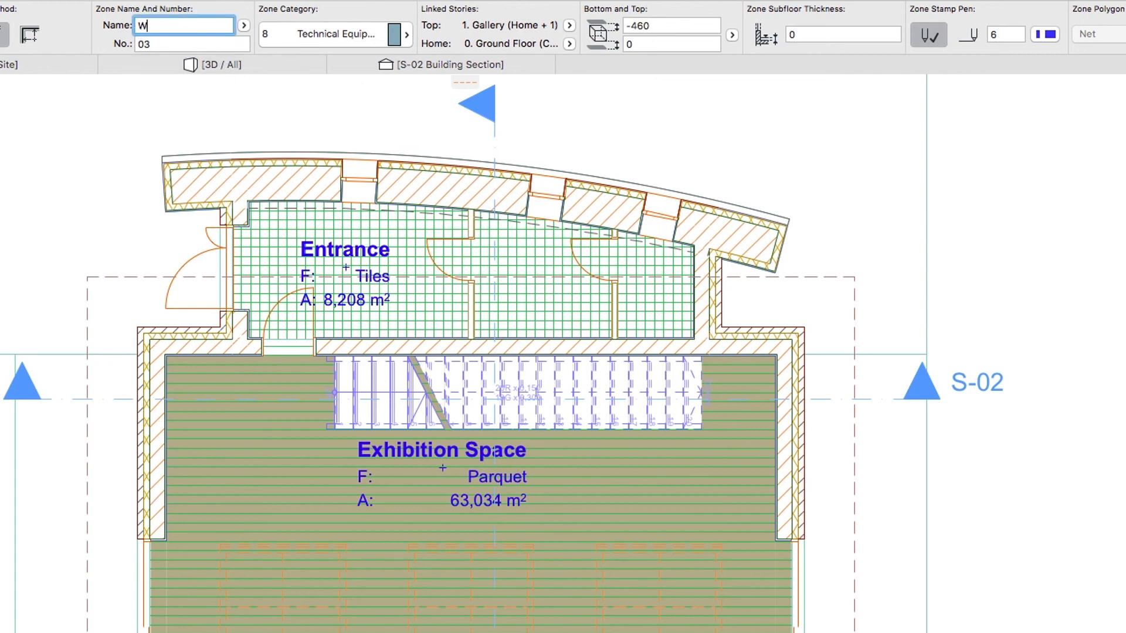
{"action": "type", "text": "ashroom"}
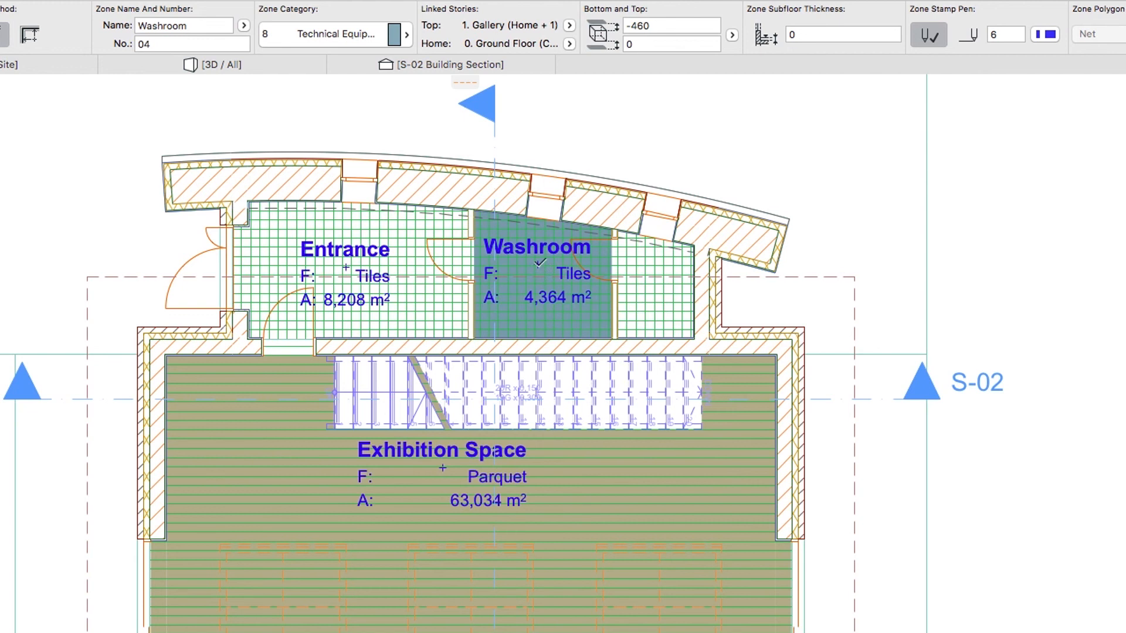
{"action": "mouse_move", "coordinate": [203, 55]}
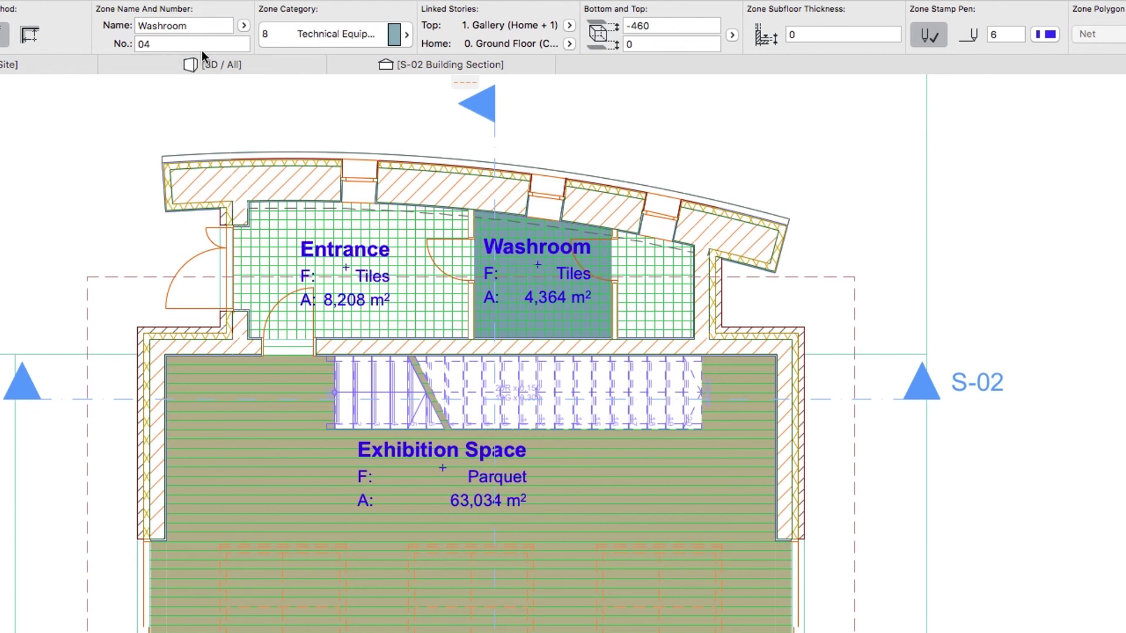